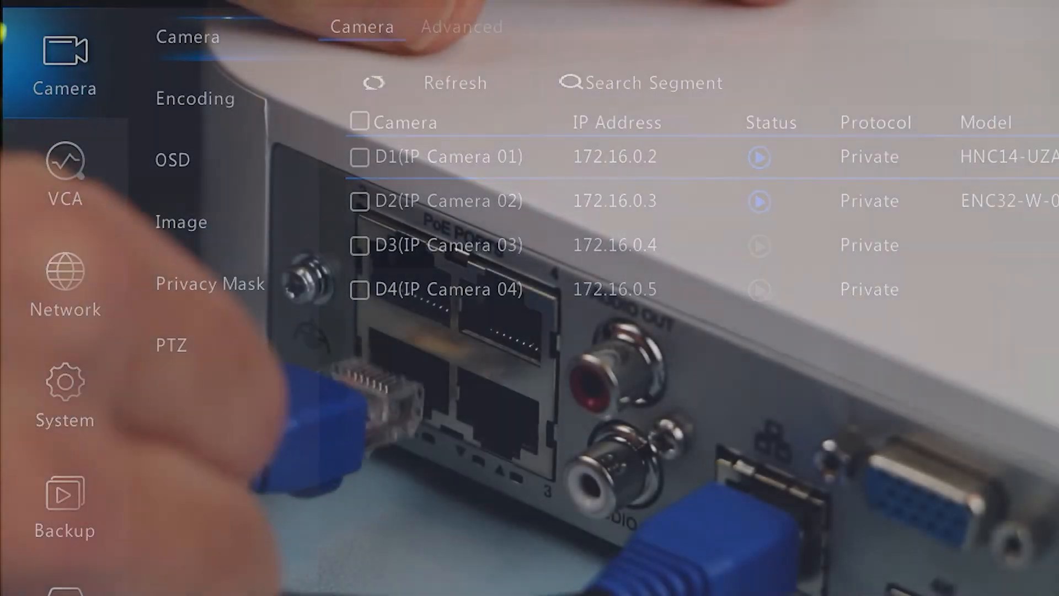
Preview camera 1's live video, then close the preview
left_click(461, 27)
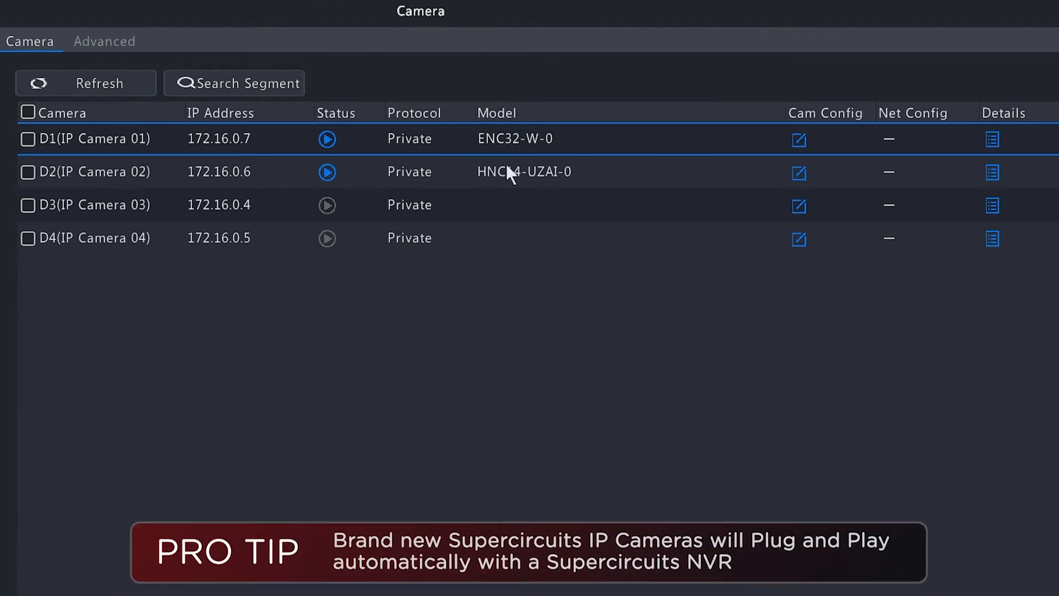
mouse_move(489, 306)
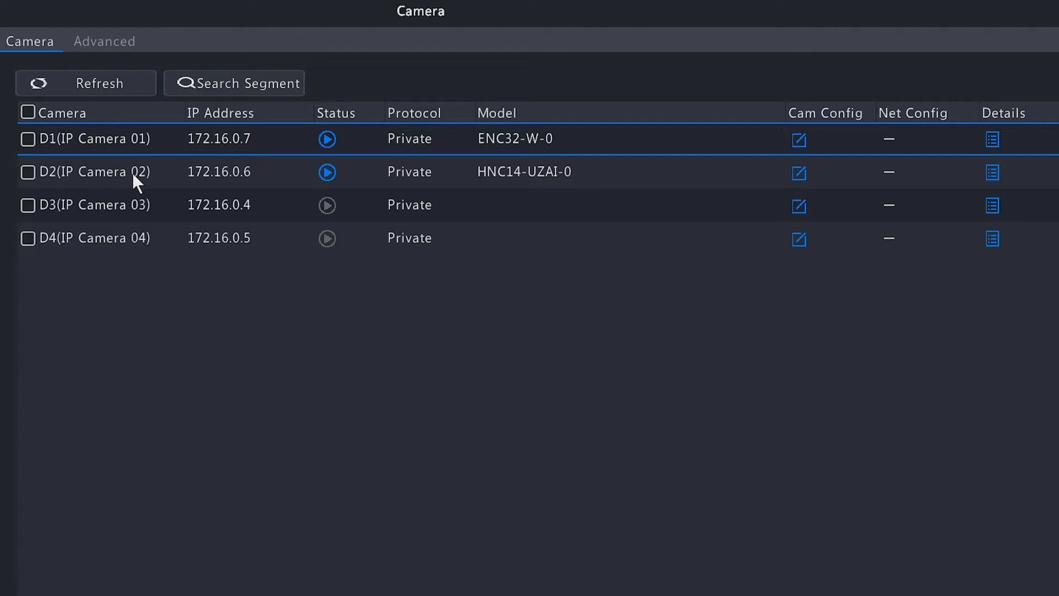
mouse_move(146, 167)
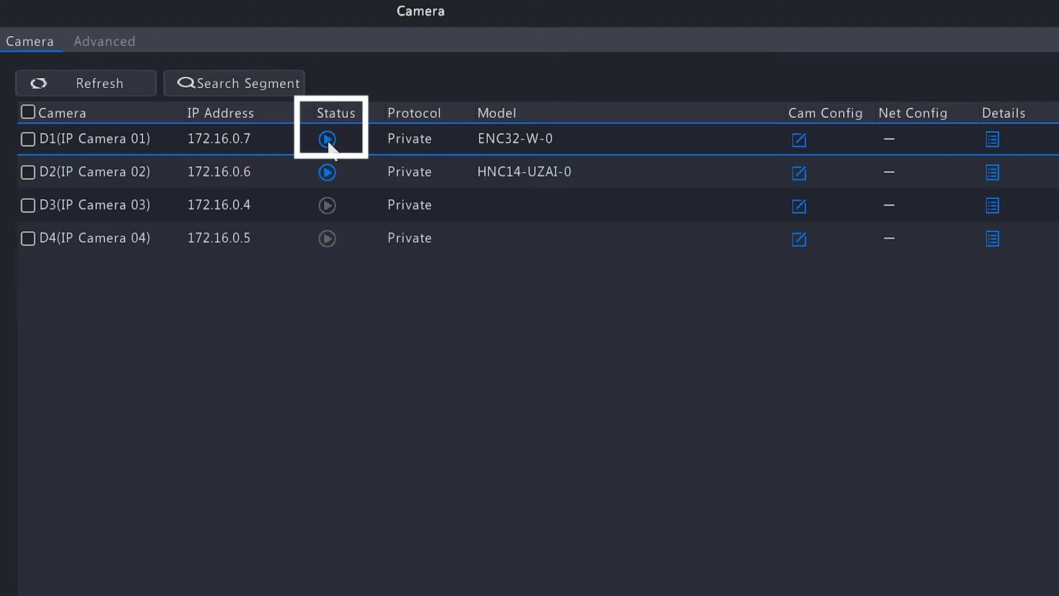
left_click(327, 138)
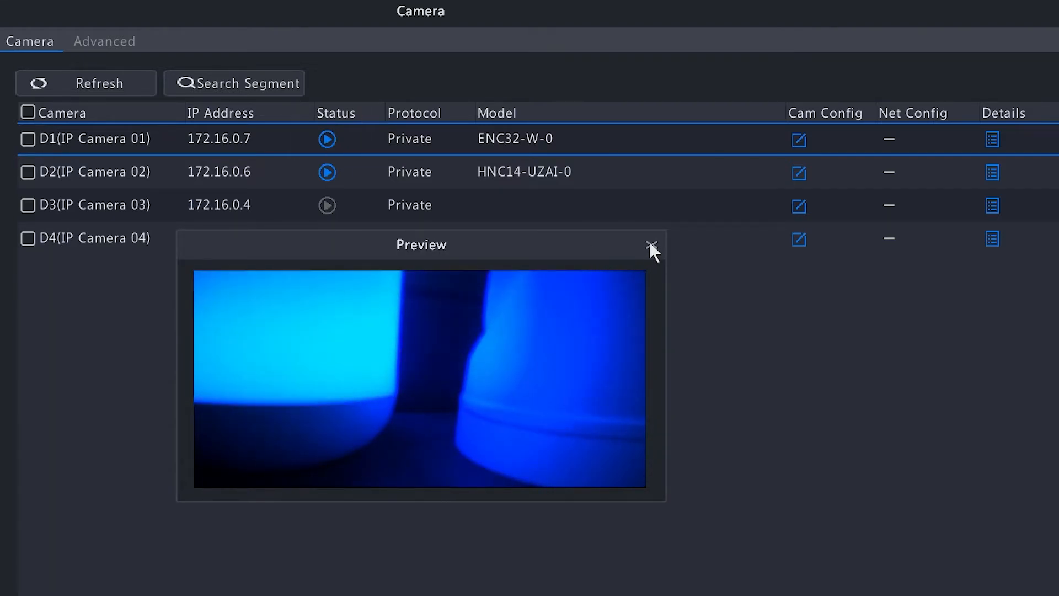
left_click(650, 244)
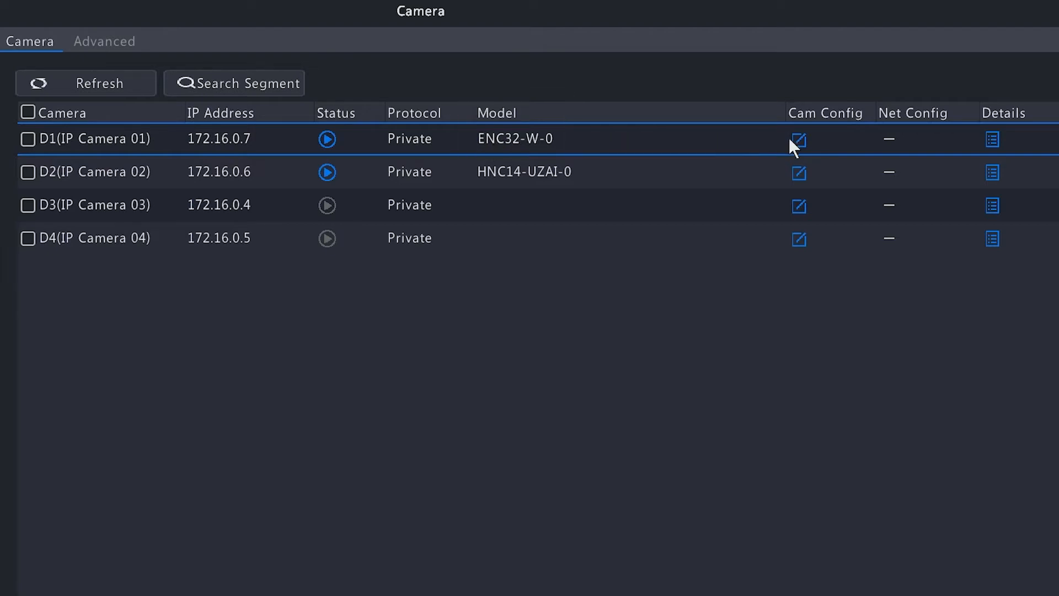
Read camera 1's Vendor and Port in its Details panel, then close it
left_click(799, 139)
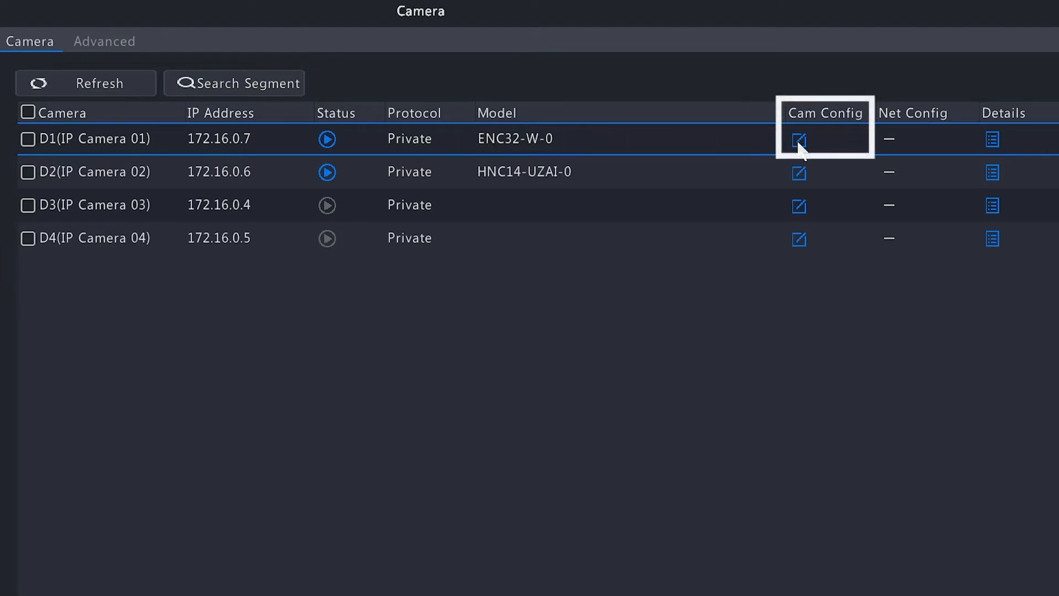
left_click(799, 139)
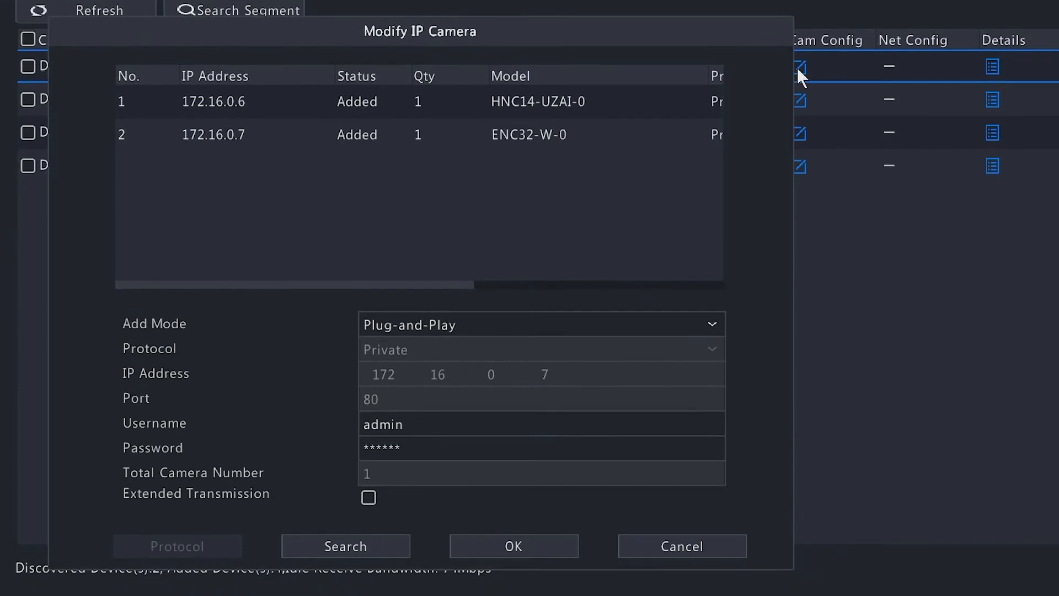
mouse_move(530, 36)
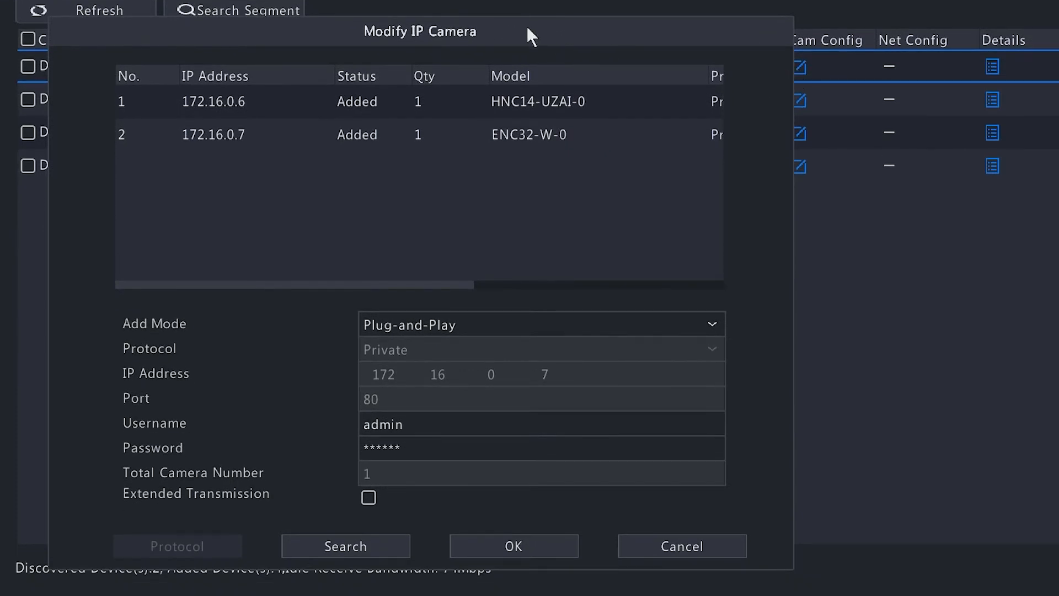
mouse_move(232, 220)
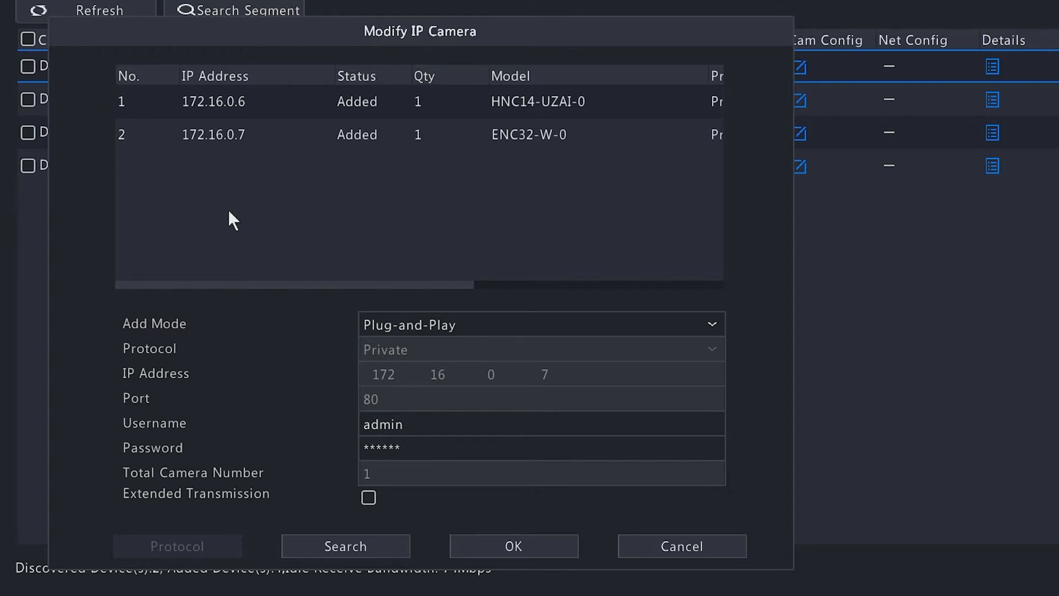
mouse_move(225, 192)
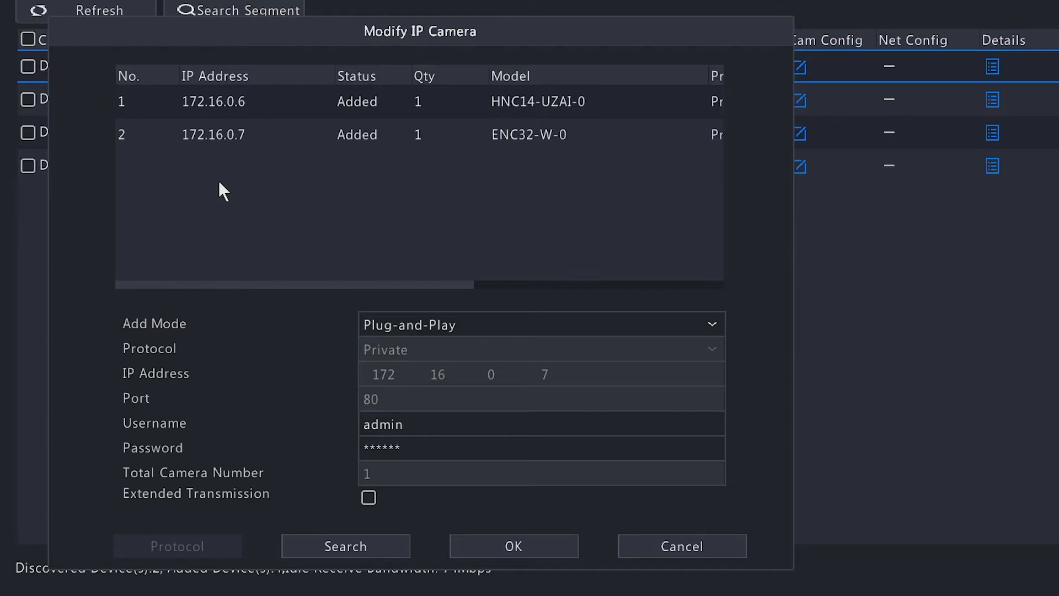
mouse_move(267, 190)
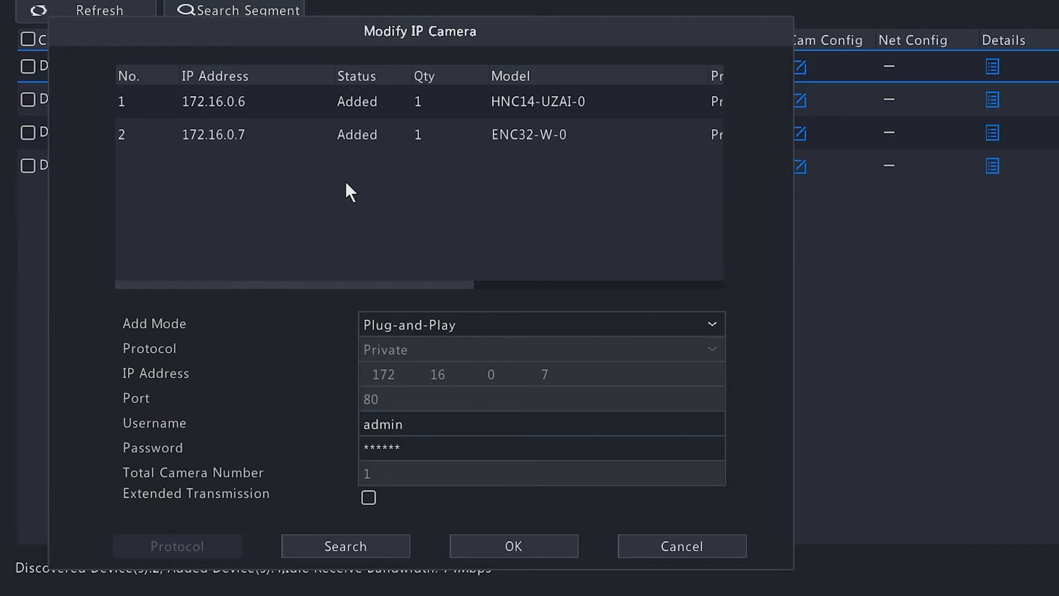
mouse_move(313, 360)
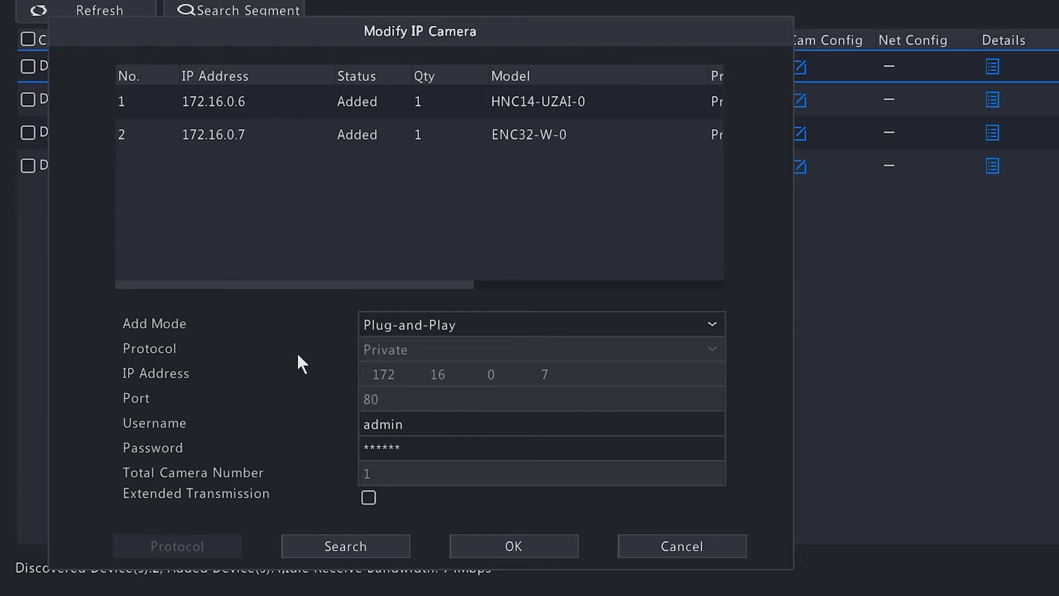
mouse_move(322, 337)
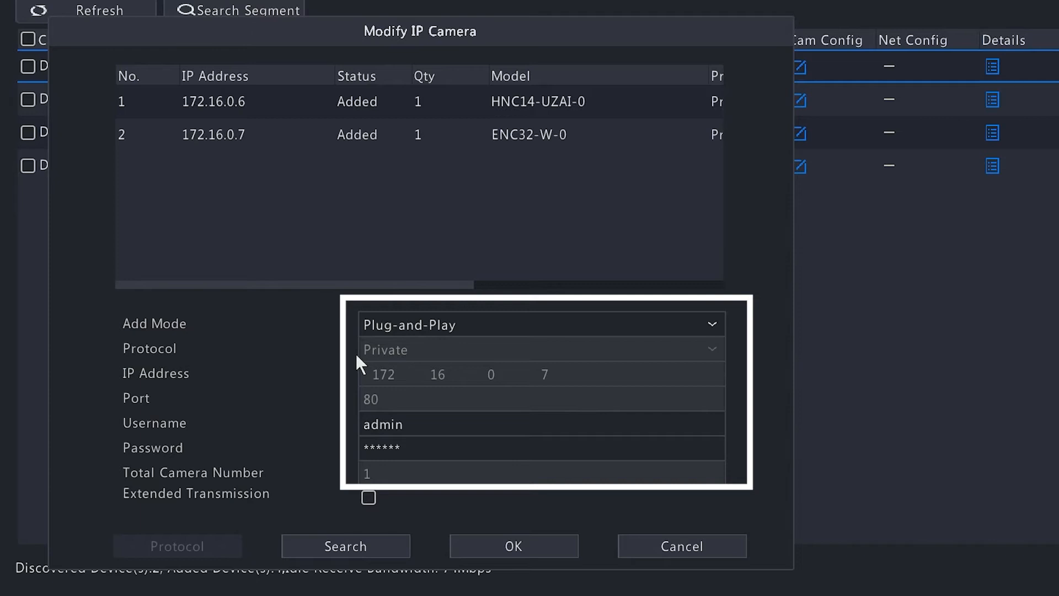
mouse_move(430, 378)
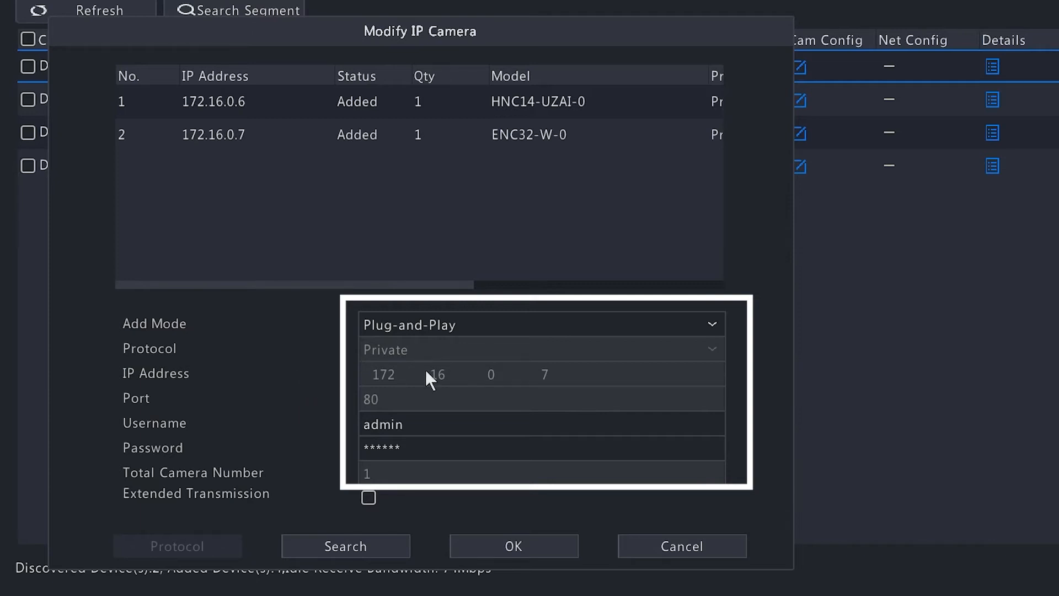
mouse_move(270, 406)
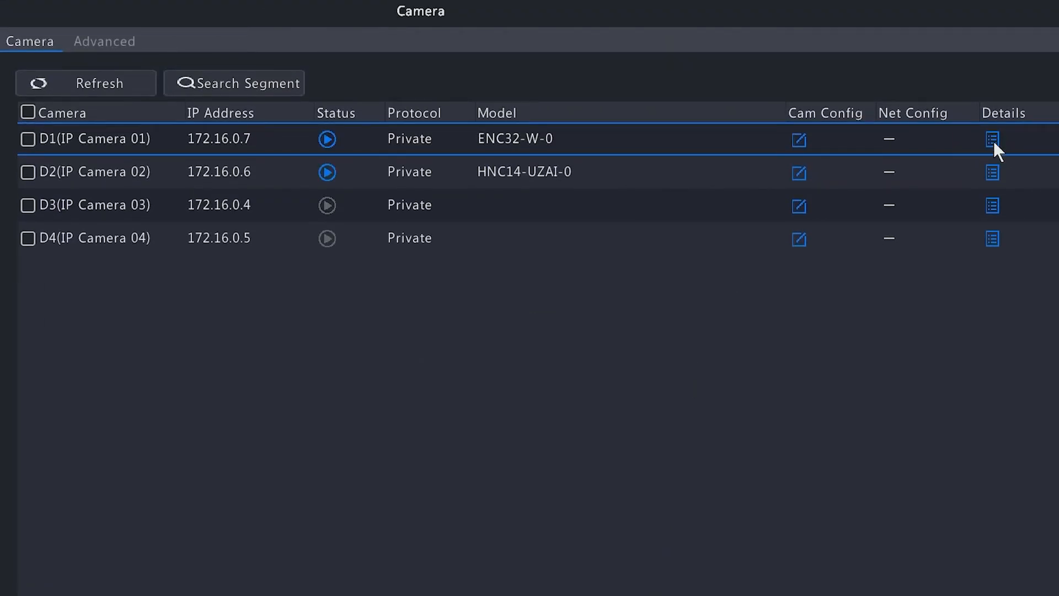
left_click(992, 139)
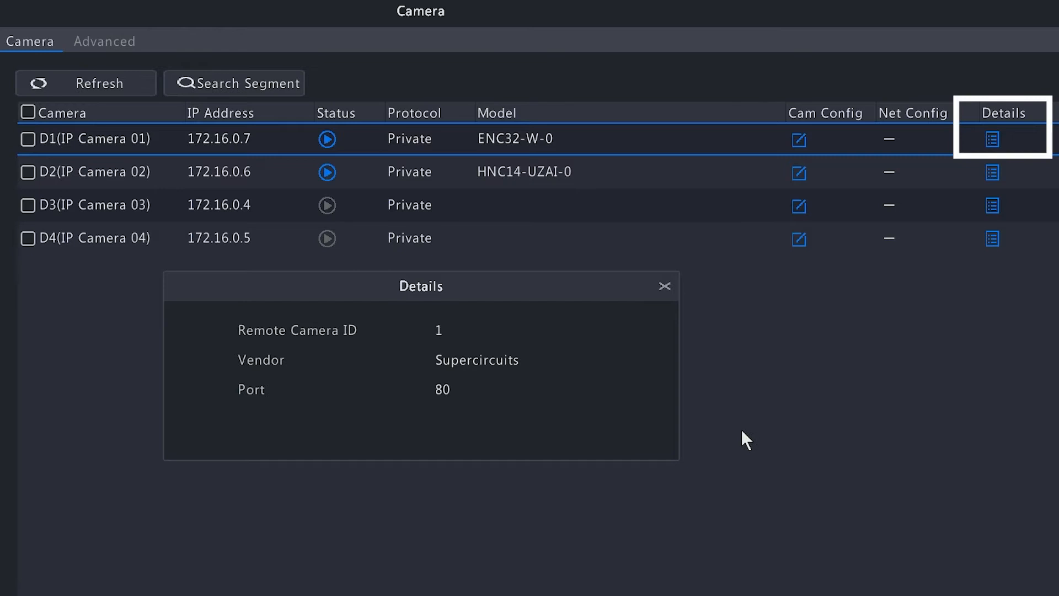
mouse_move(737, 436)
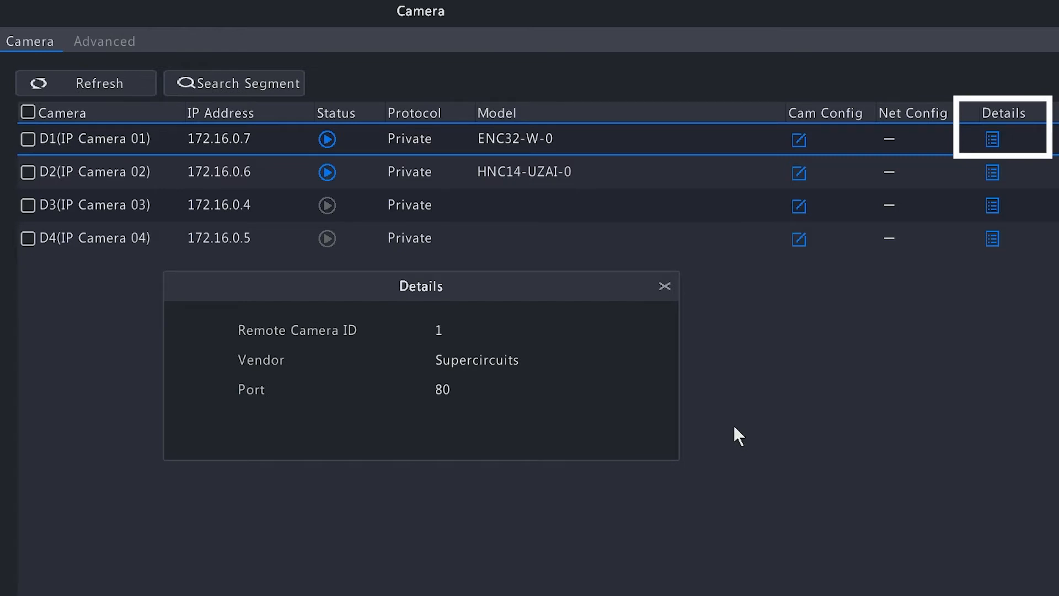
mouse_move(442, 370)
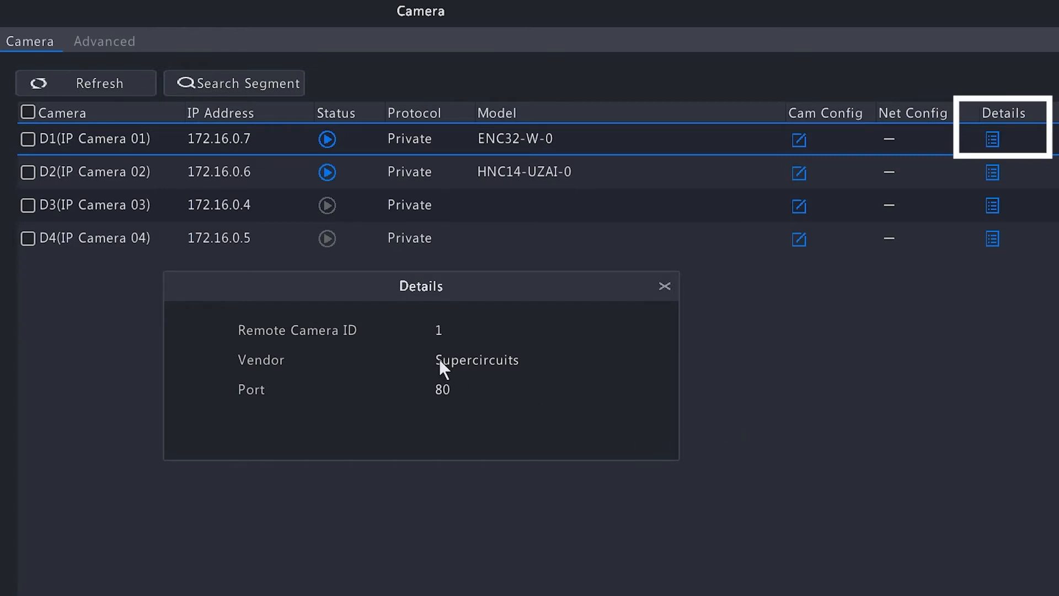
mouse_move(583, 390)
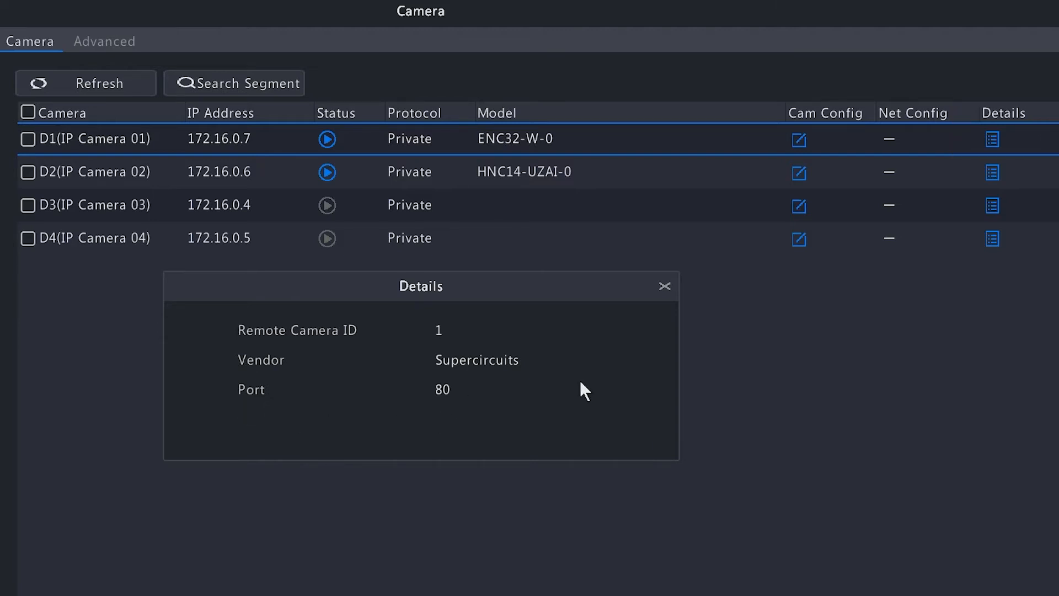
left_click(664, 285)
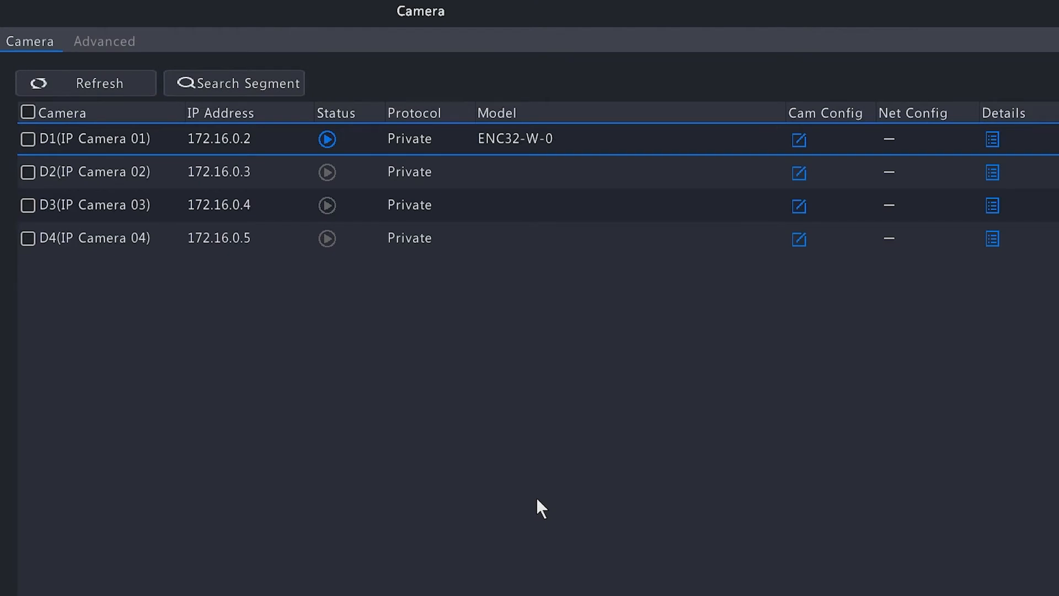
mouse_move(326, 453)
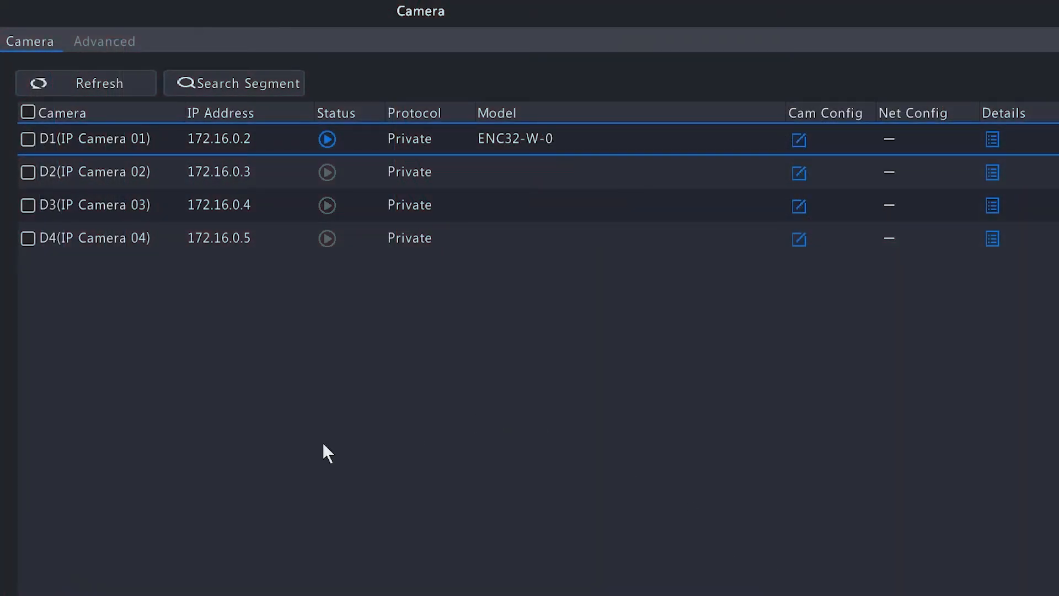
Search the 192.168.1.1–192.168.1.255 segment to find the HNC14-UZAI-0 at 192.168.1.182
left_click(237, 83)
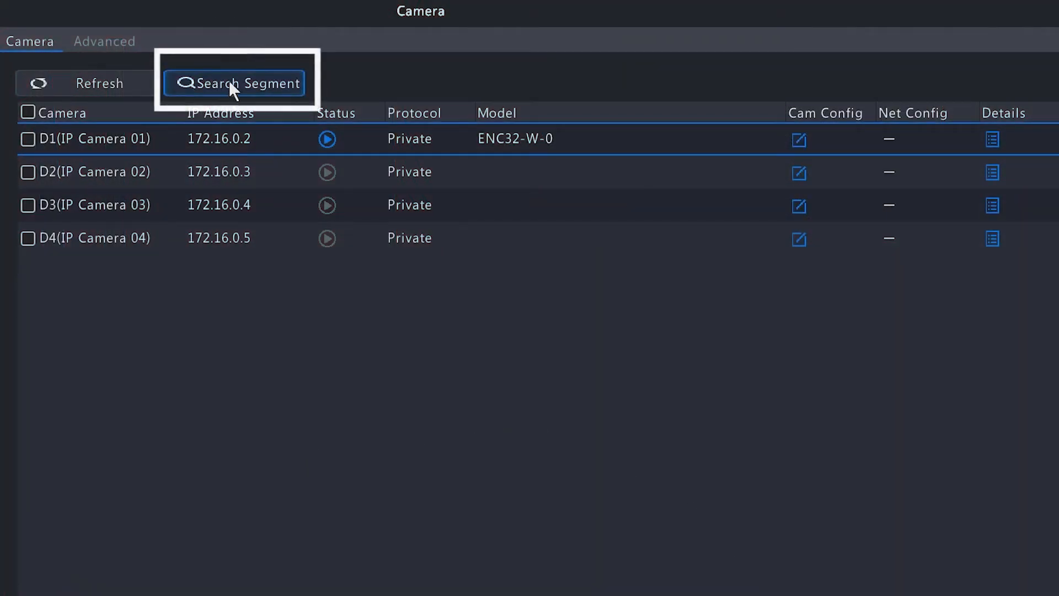
left_click(235, 83)
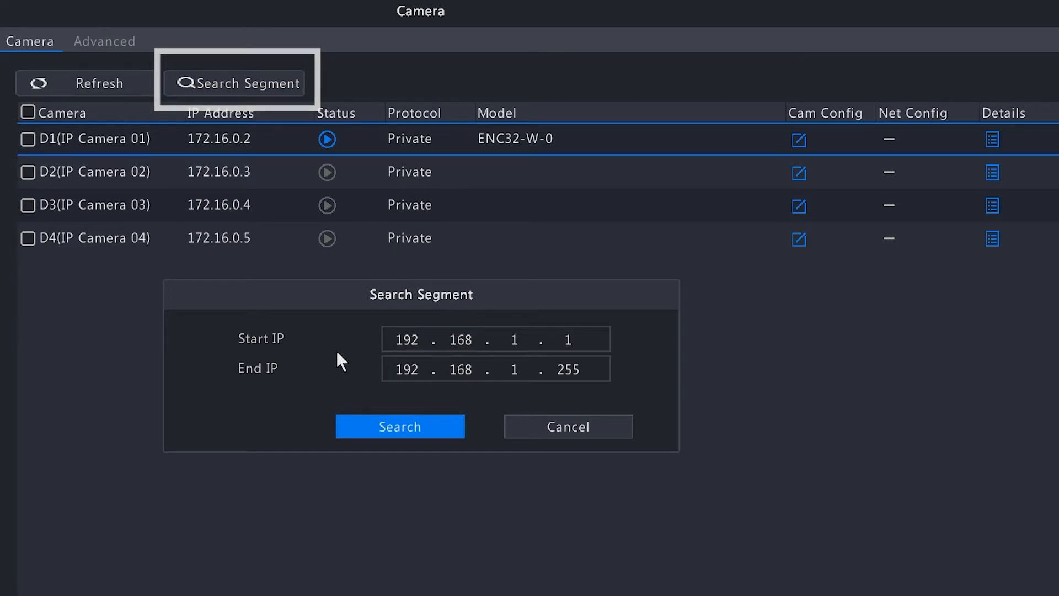
left_click(400, 426)
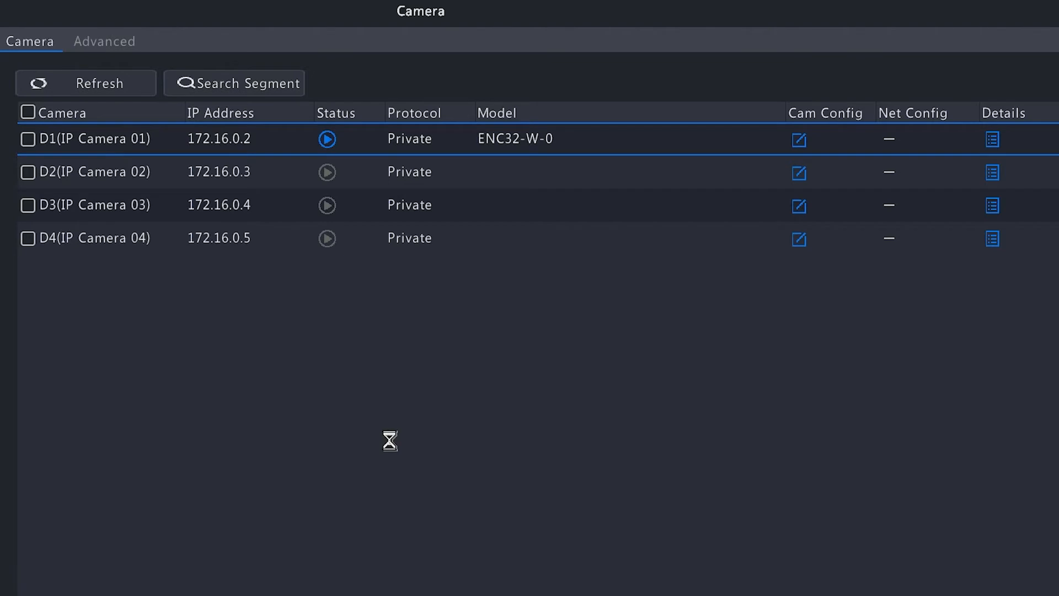
left_click(234, 82)
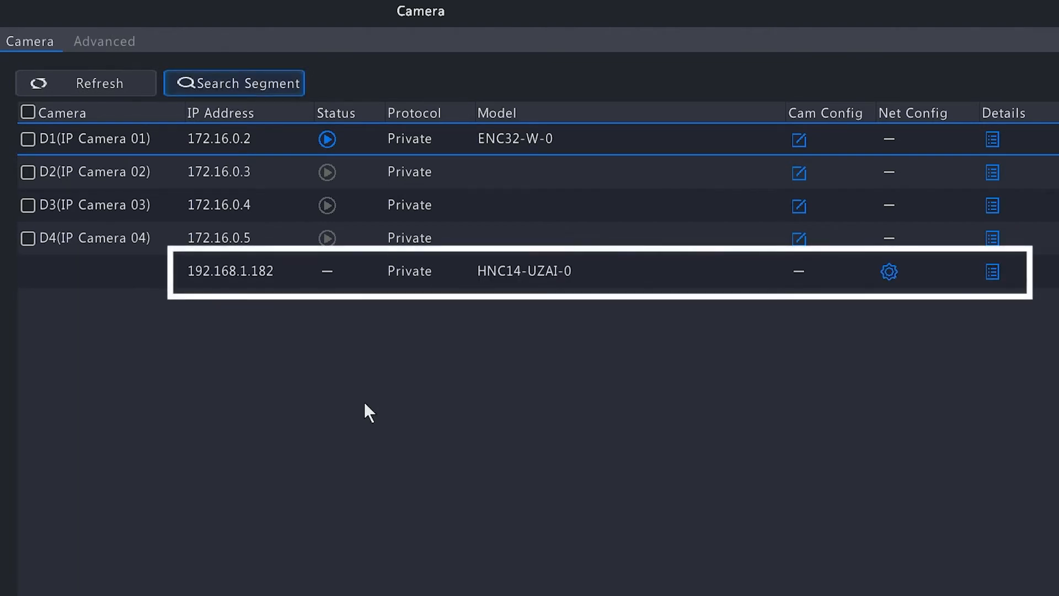
mouse_move(609, 290)
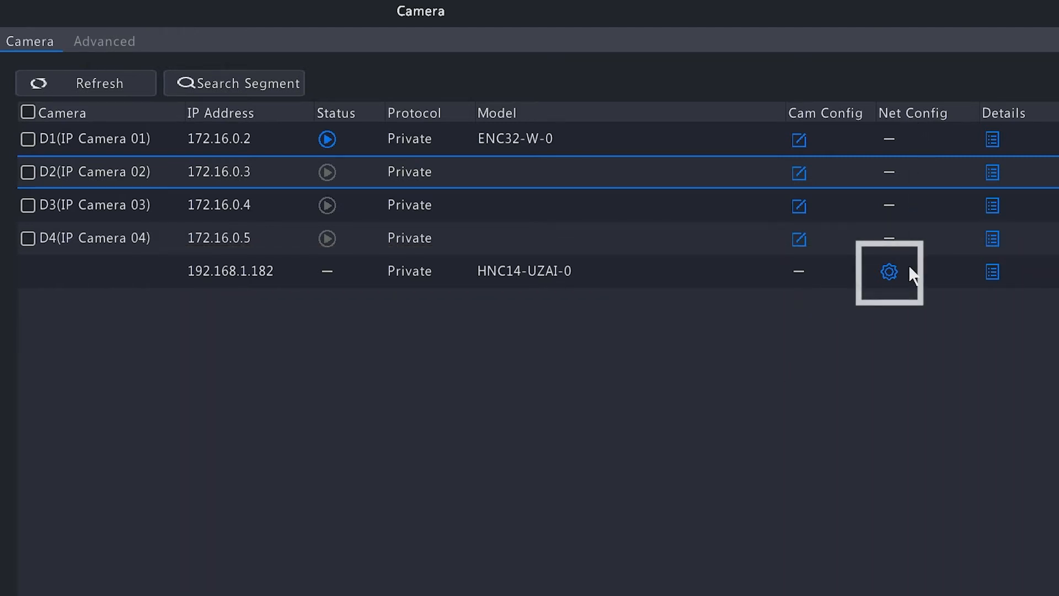
Set the found camera to 192.168.1.183, mask 255.255.255.0, gateway 192.168.1.1, with password
left_click(888, 271)
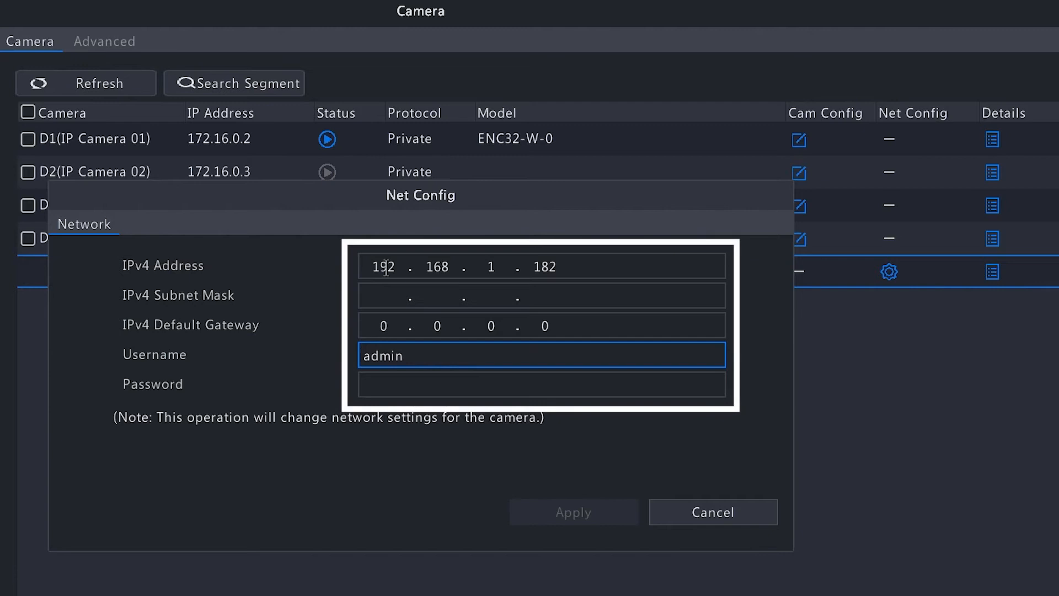
mouse_move(593, 271)
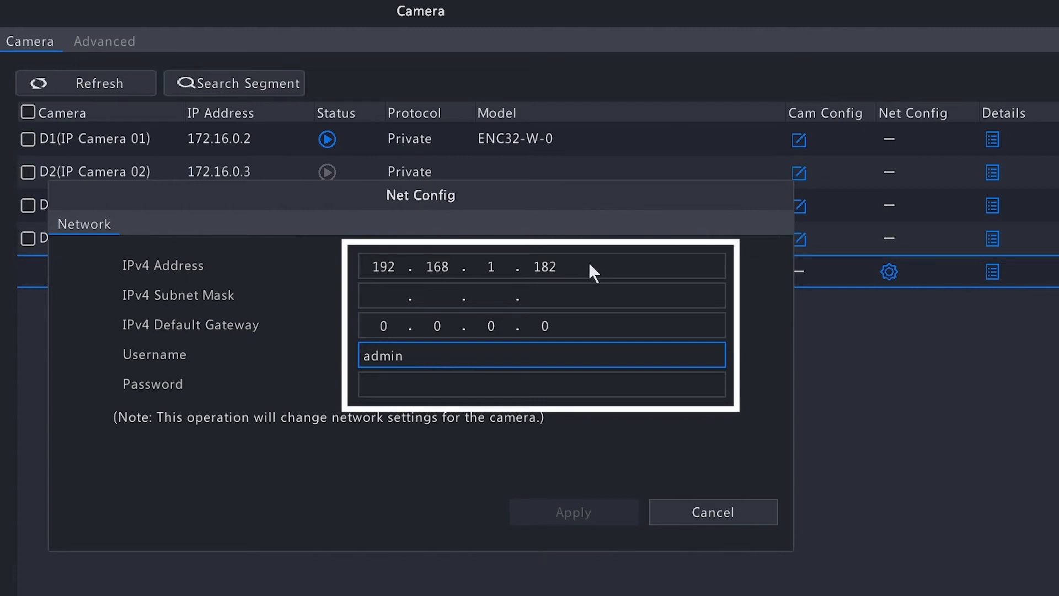
left_click(540, 265)
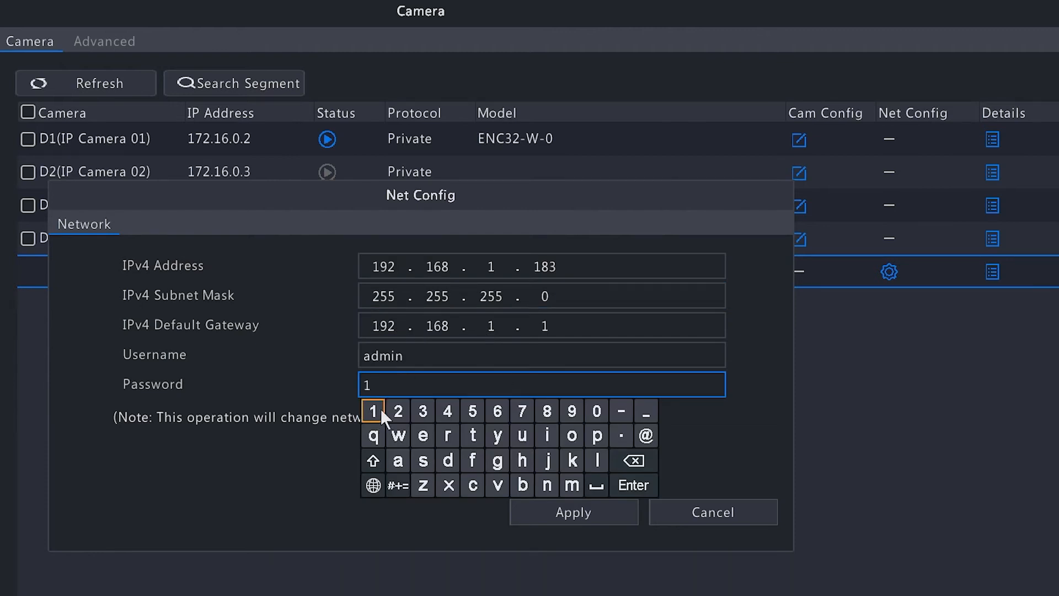
left_click(448, 411)
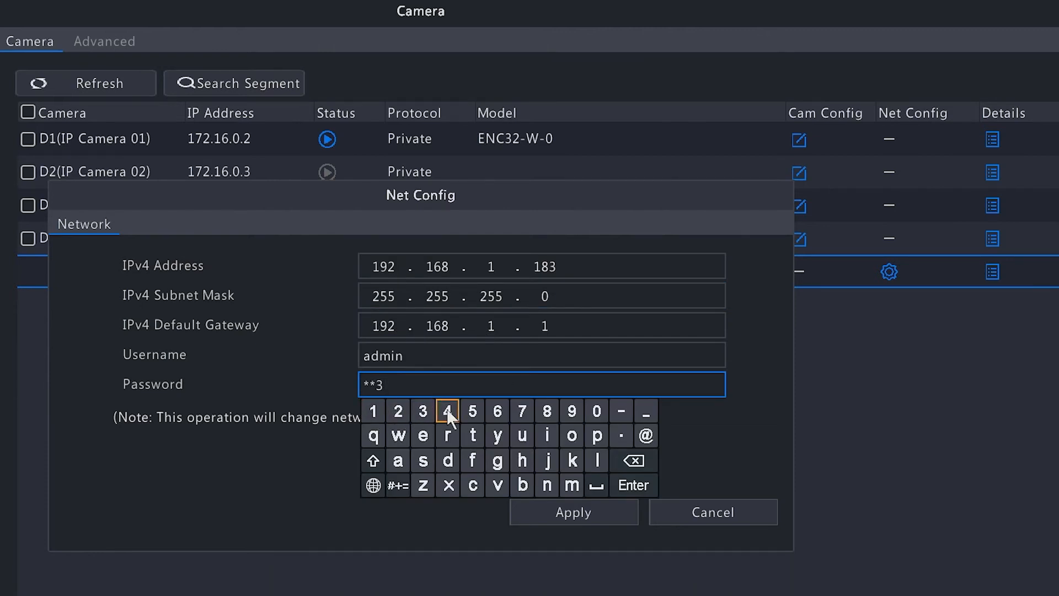
left_click(497, 411)
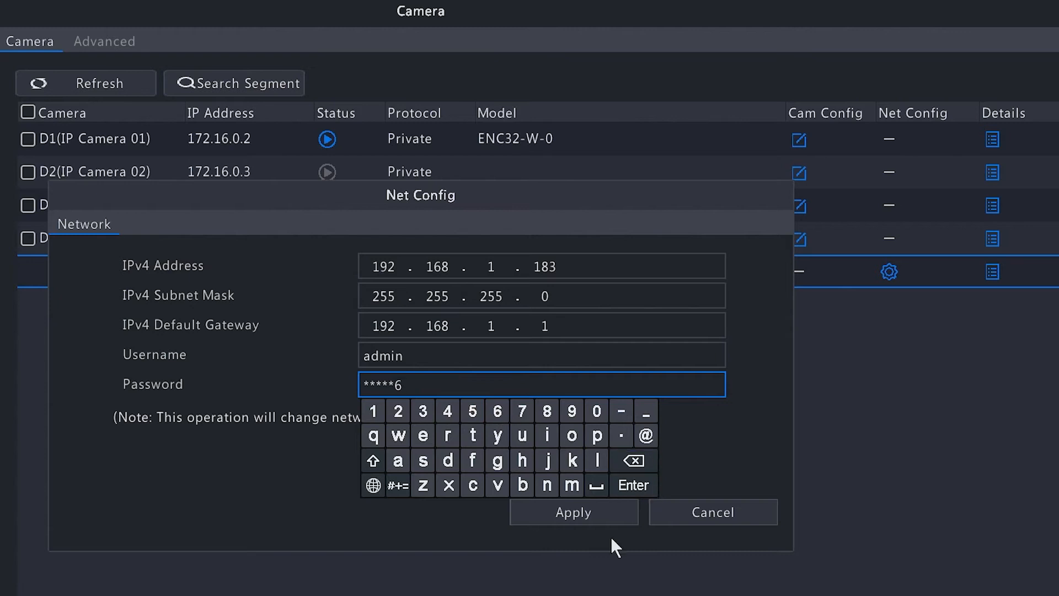
left_click(572, 511)
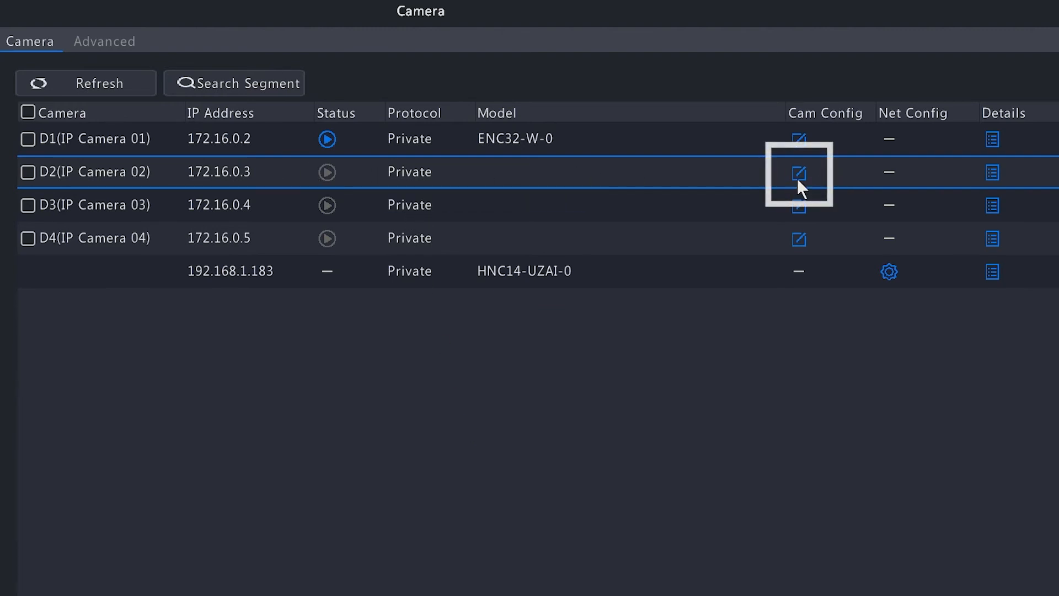
Edit channel D2's camera and choose the HNC14-UZAI-0 at 192.168.1.183
left_click(798, 171)
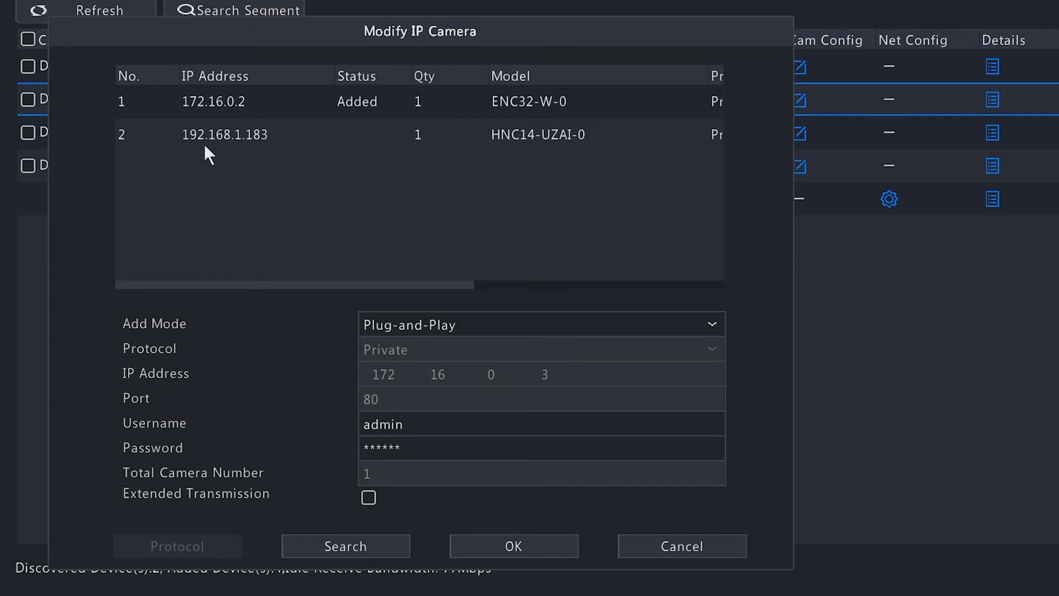
left_click(226, 135)
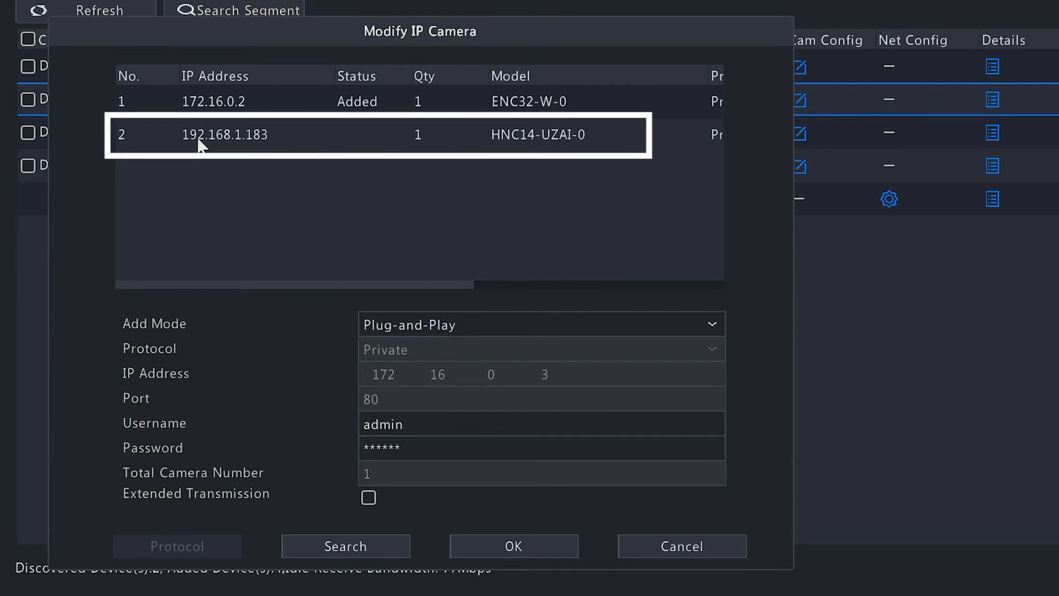
mouse_move(312, 207)
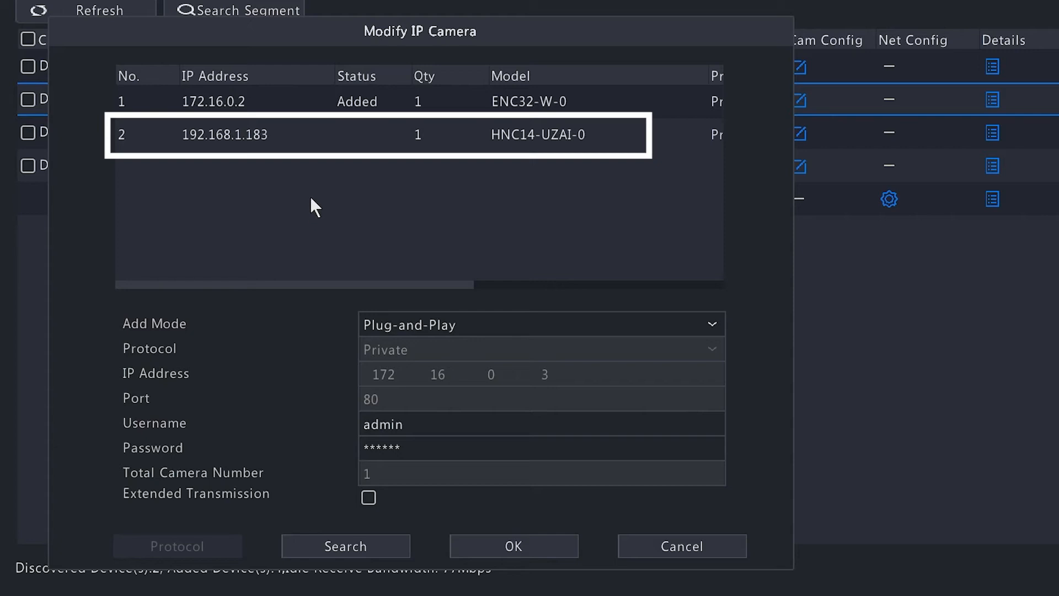
mouse_move(250, 142)
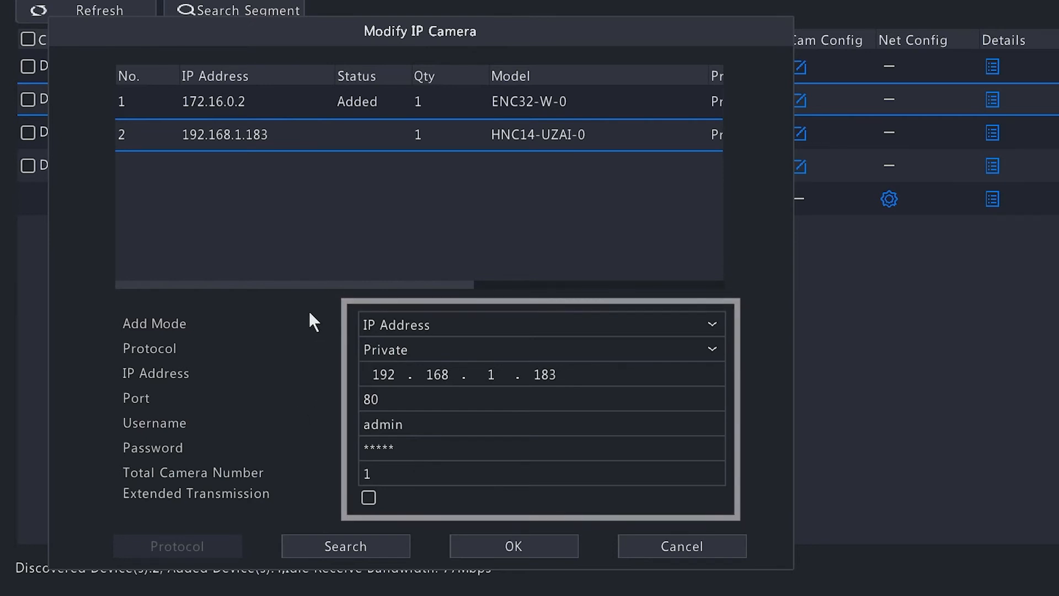
Re-enter the camera password, tick Extended Transmission, and save channel D2's settings
left_click(540, 447)
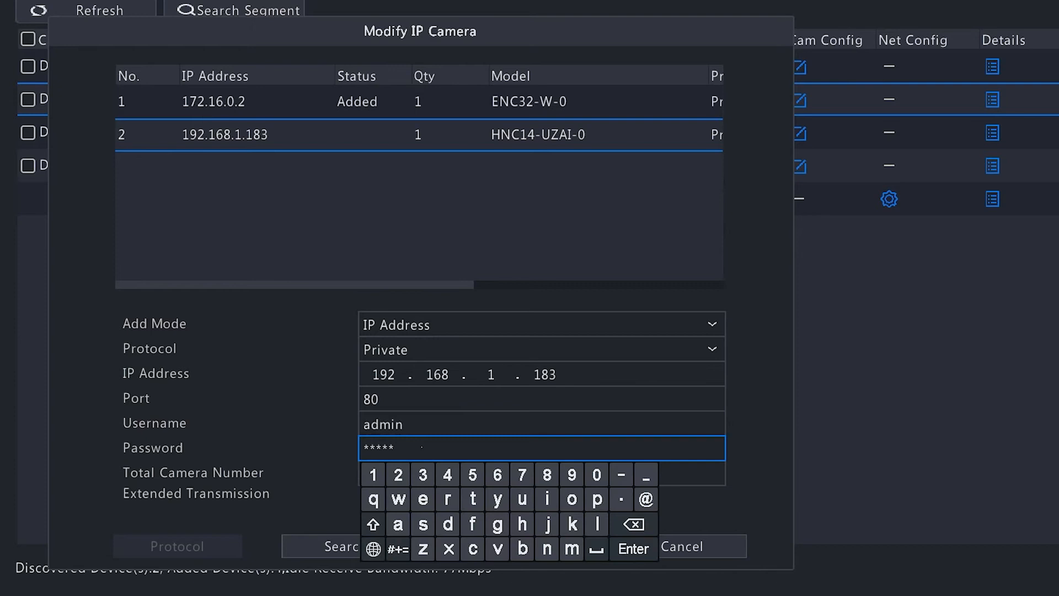
left_click(633, 524)
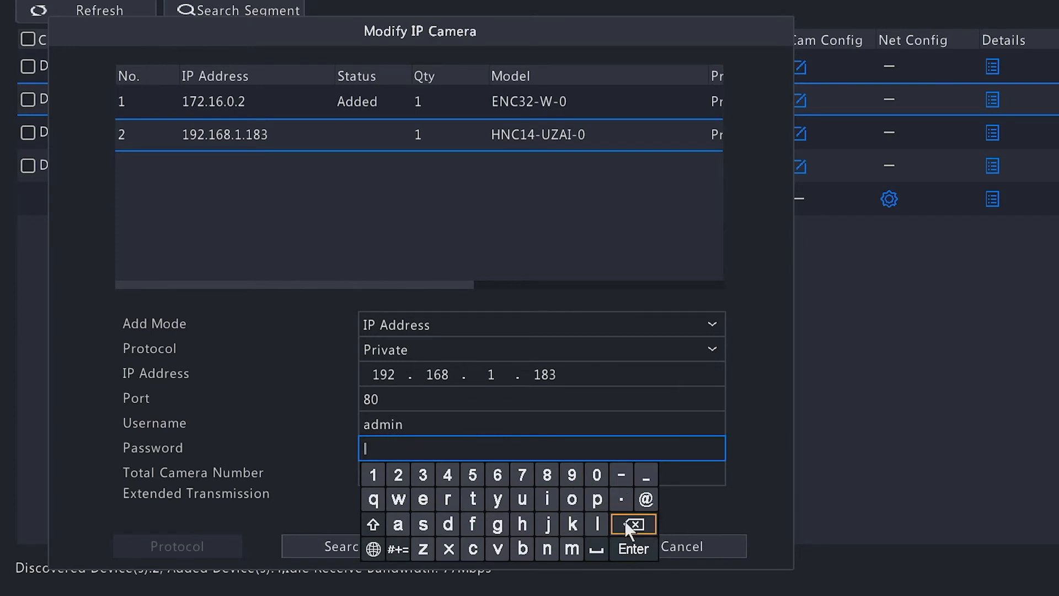
left_click(397, 475)
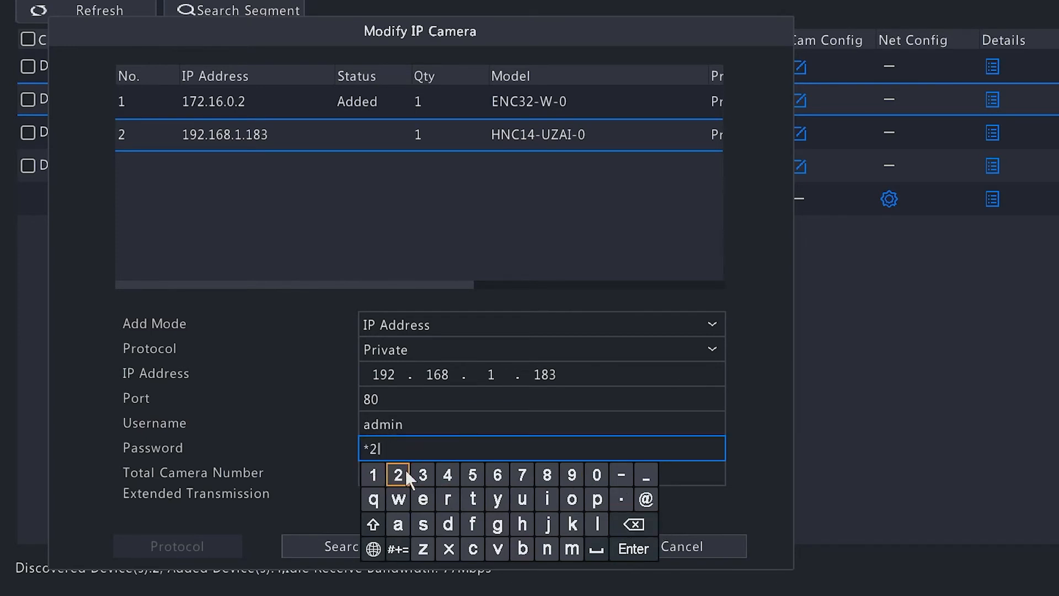
left_click(472, 475)
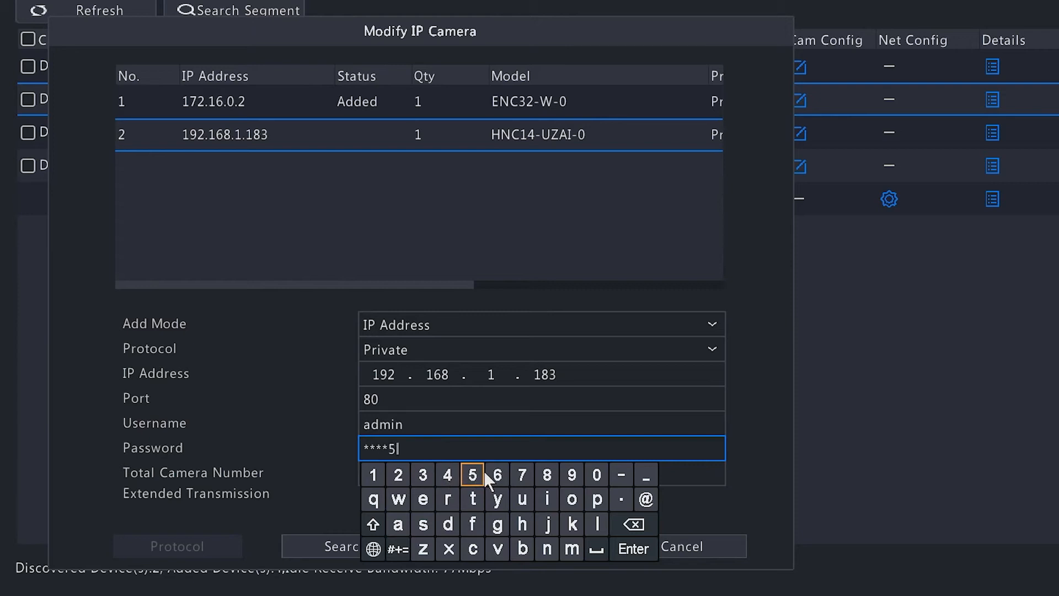
left_click(472, 474)
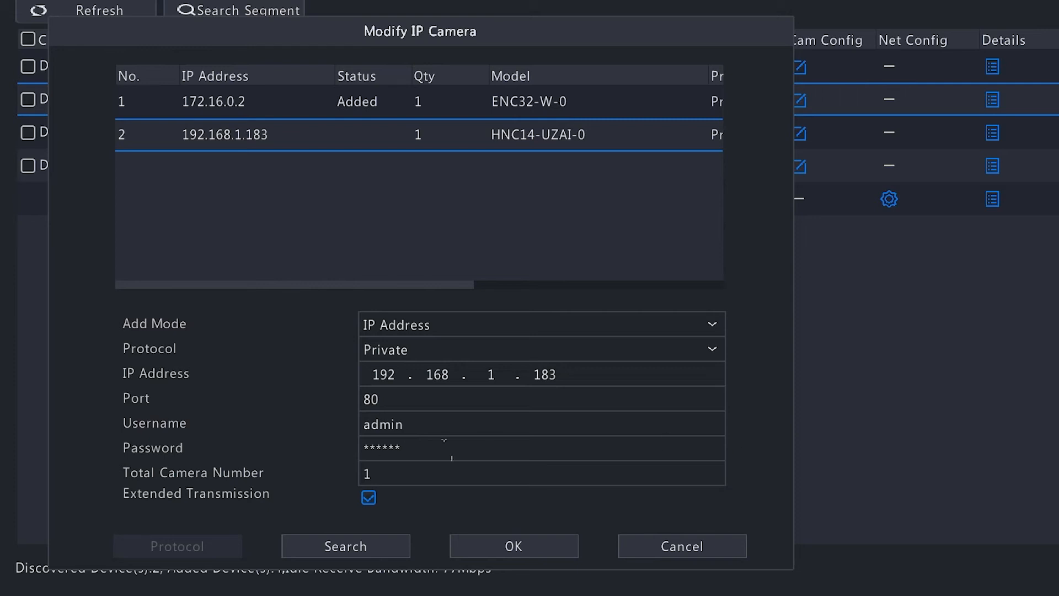
left_click(513, 545)
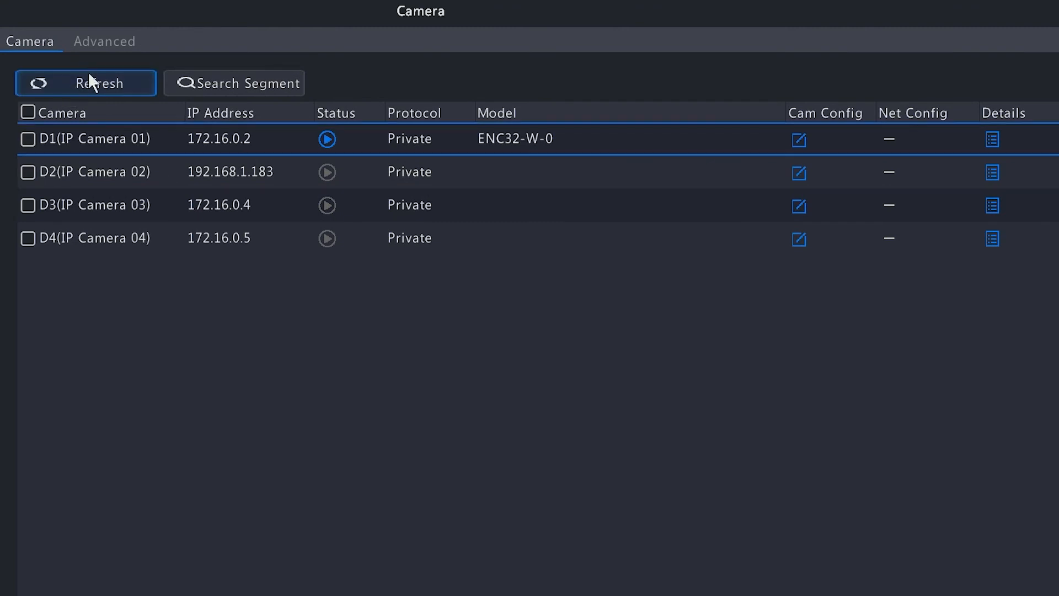
Refresh until D2 is online, then preview its live video and close the preview
left_click(86, 83)
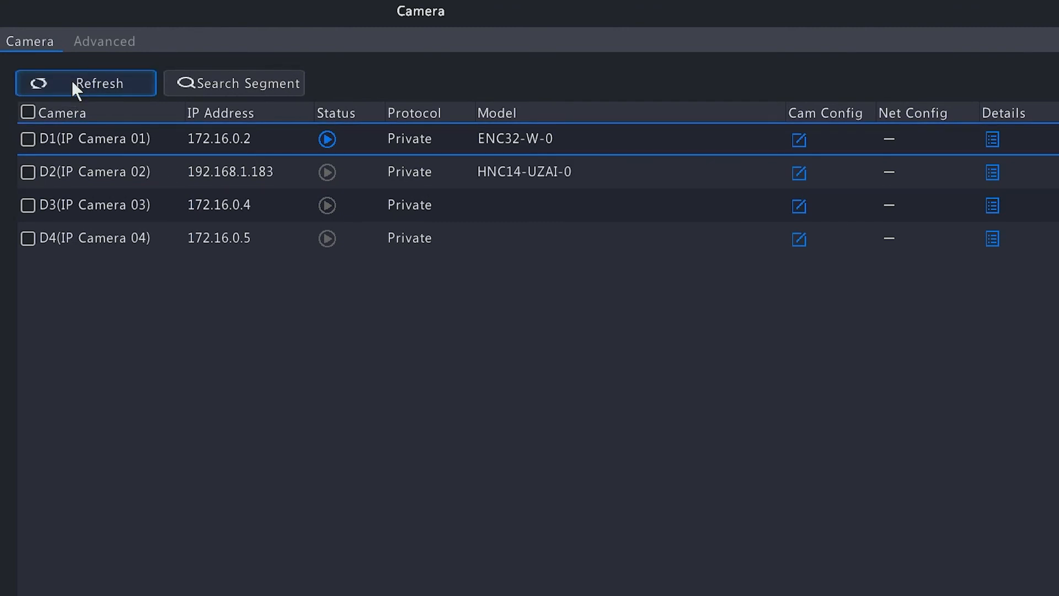
left_click(85, 83)
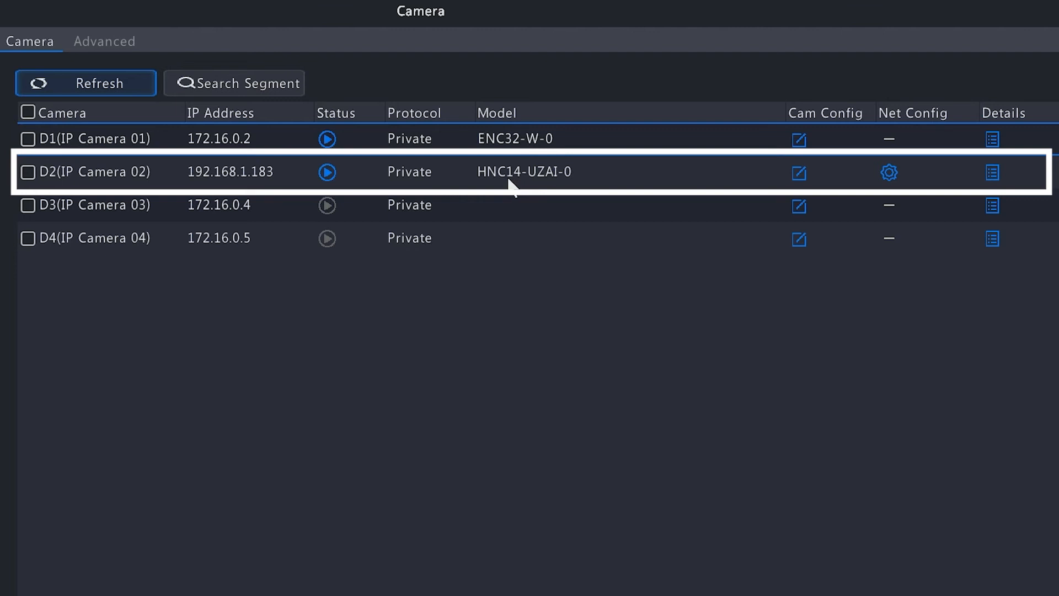
mouse_move(321, 196)
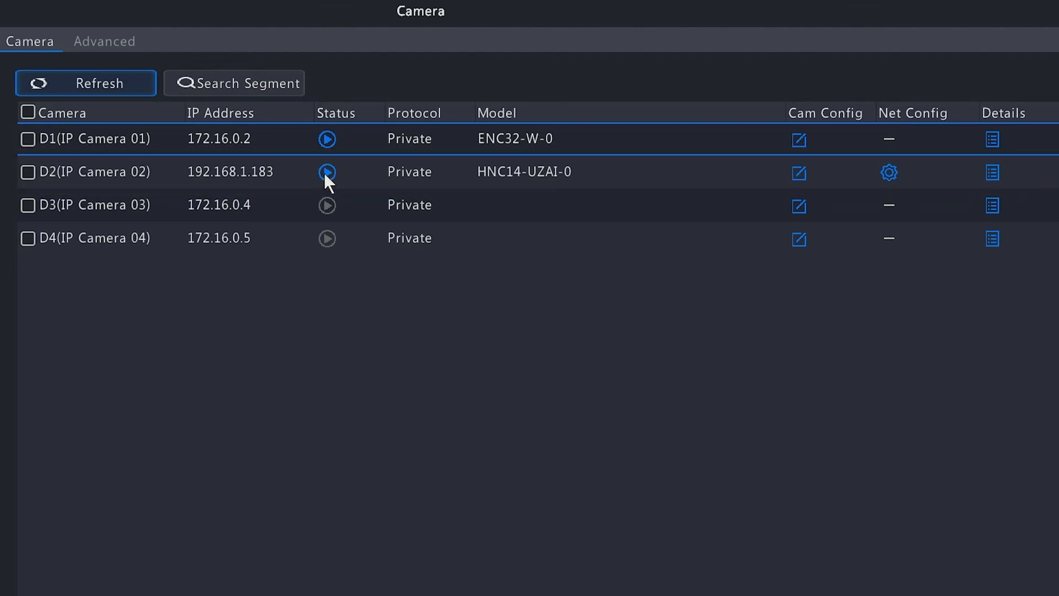
left_click(327, 171)
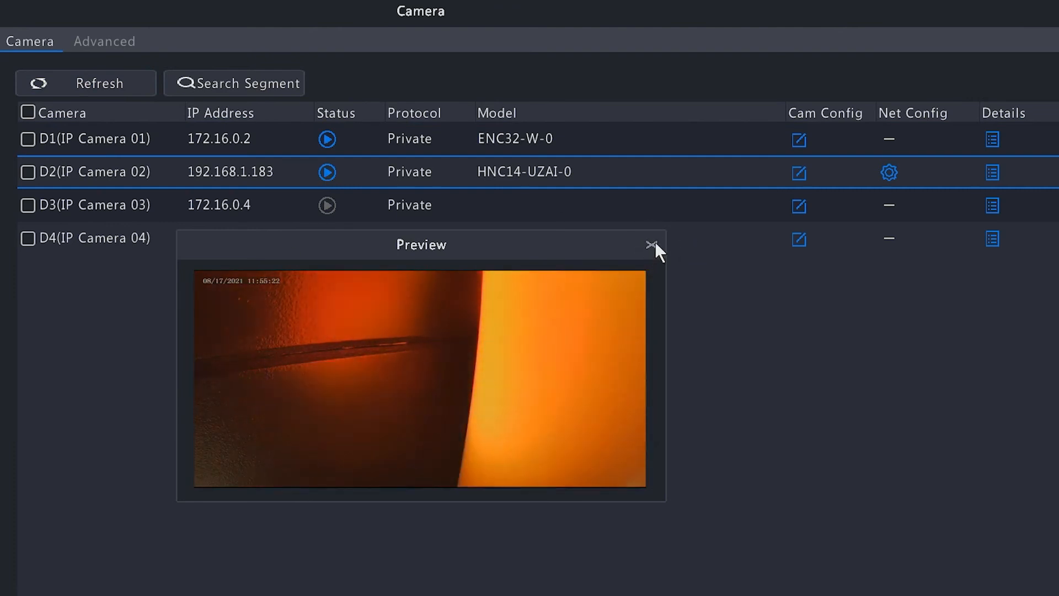
left_click(650, 244)
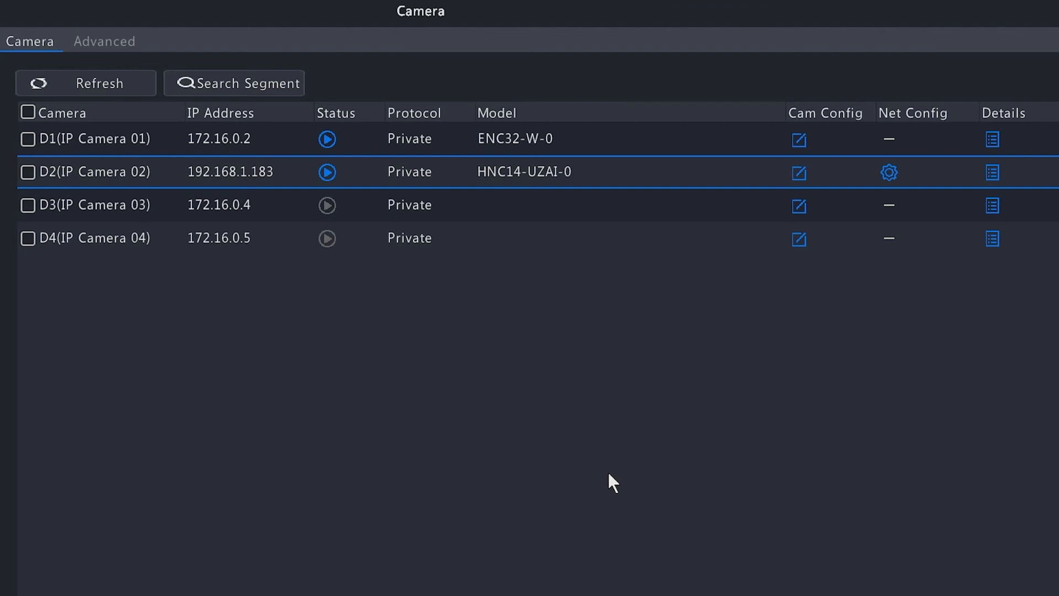
mouse_move(612, 470)
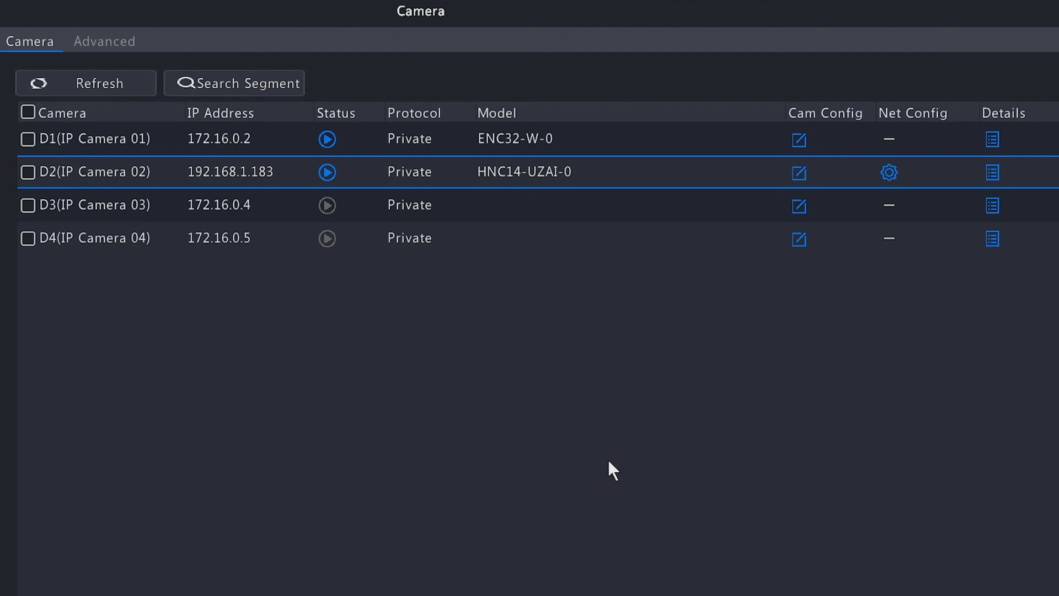
left_click(86, 82)
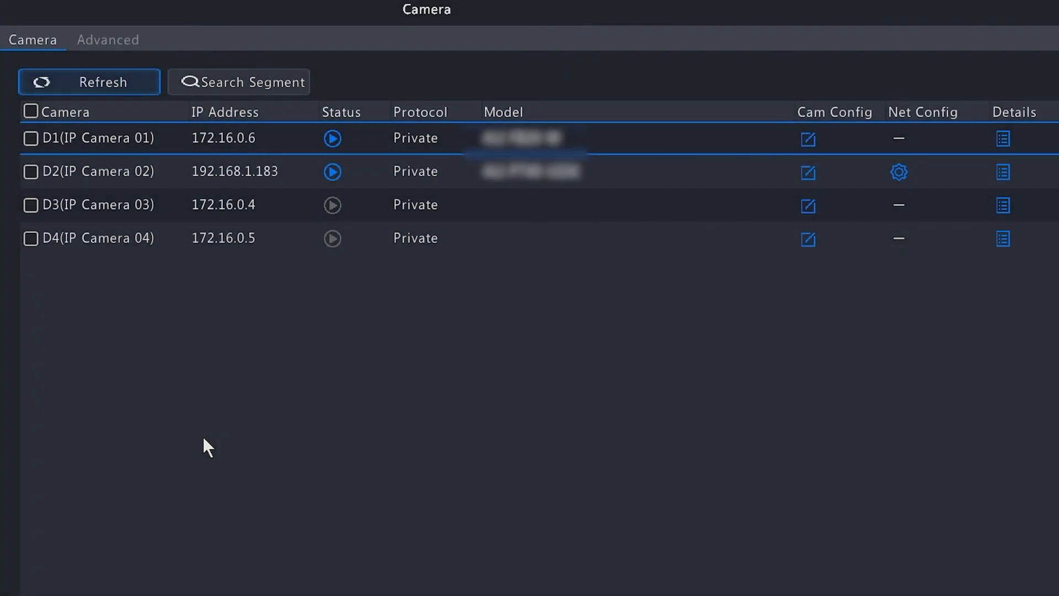
Review Network > Basic > P2P details, then return to the Advanced camera upgrade list
left_click(108, 39)
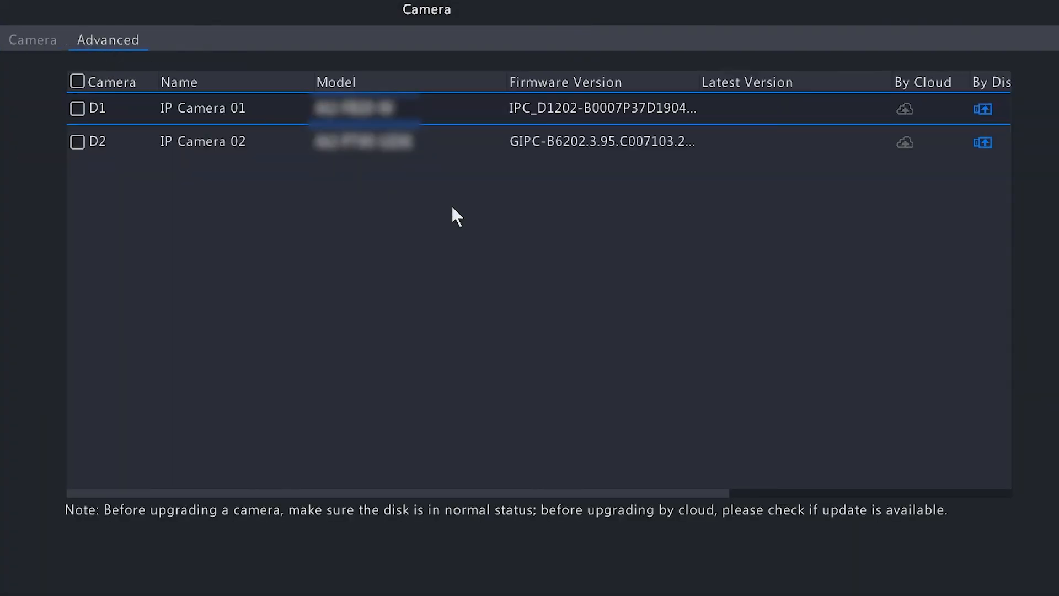
mouse_move(310, 201)
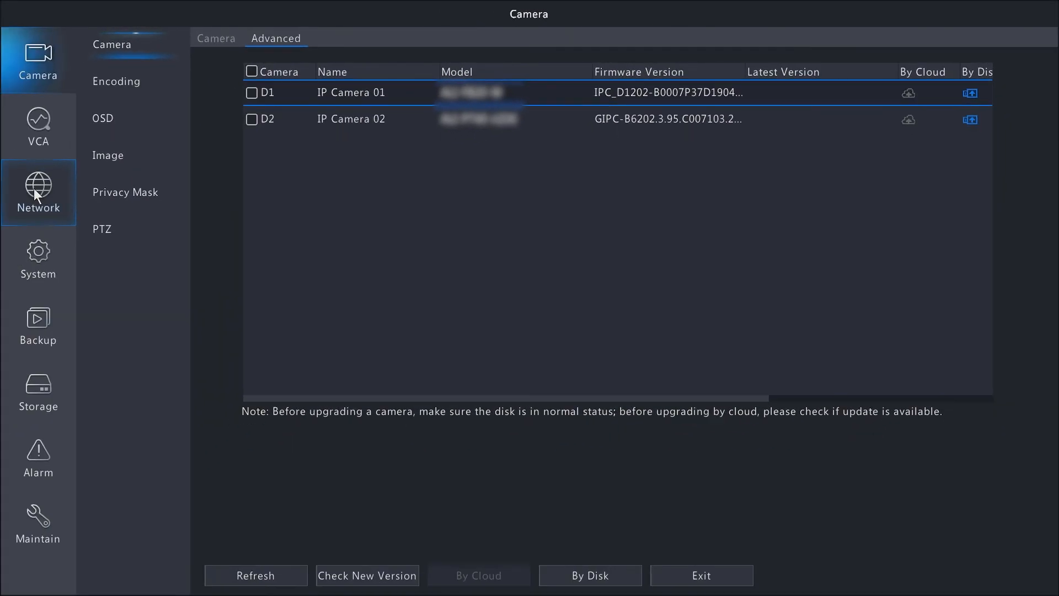
left_click(38, 193)
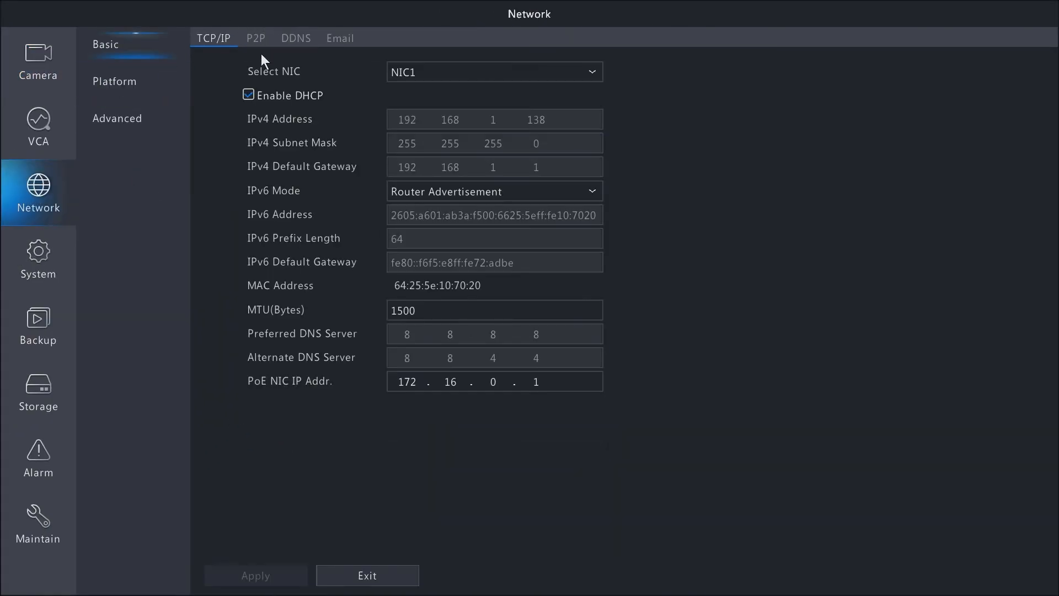
left_click(255, 38)
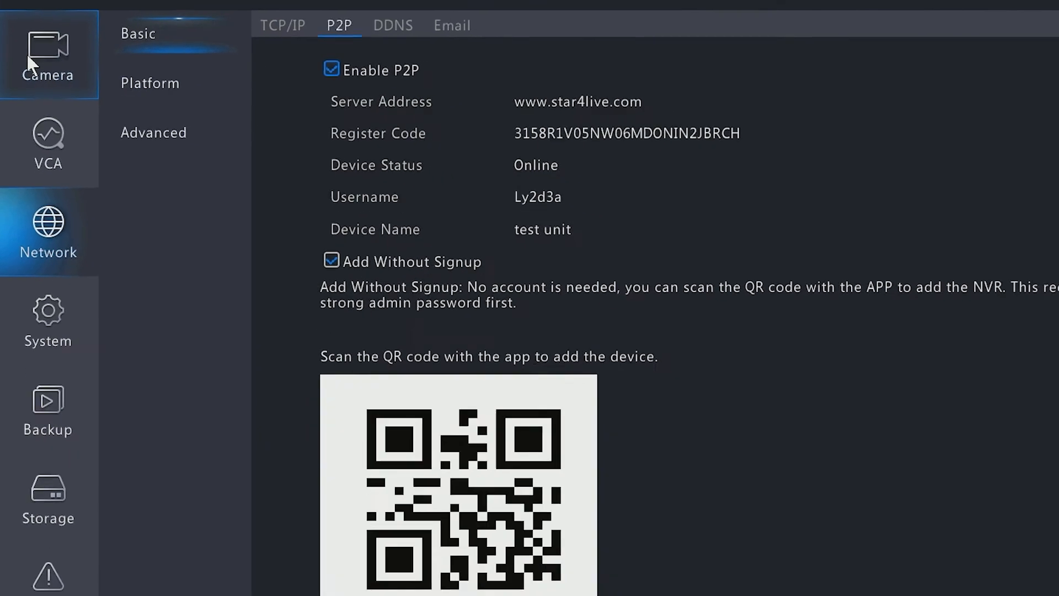
left_click(47, 54)
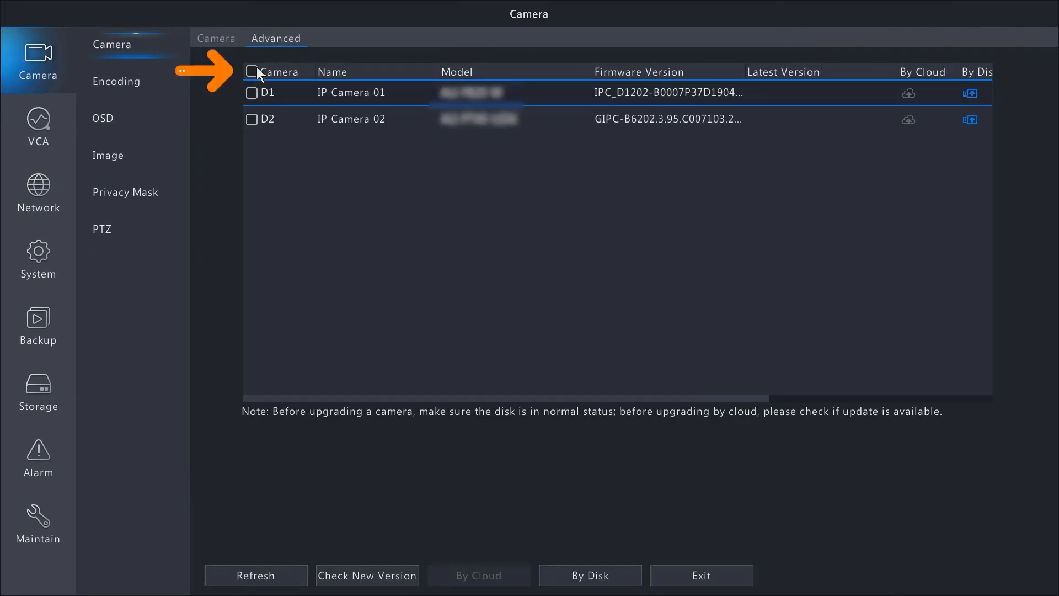
Check both cameras for new firmware, then confirm IP Camera 01's cloud upgrade
left_click(253, 72)
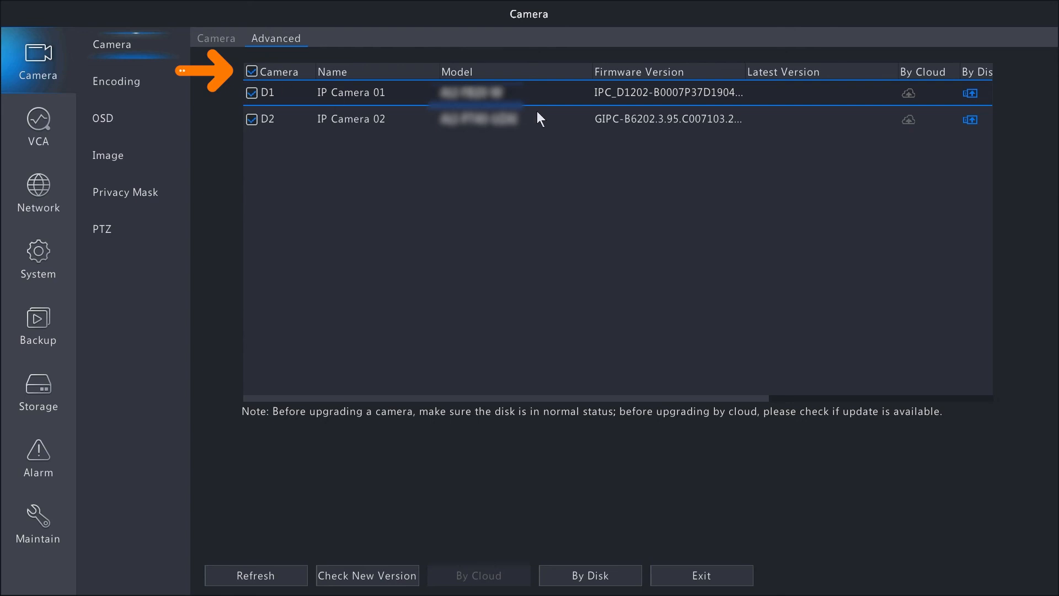
left_click(367, 574)
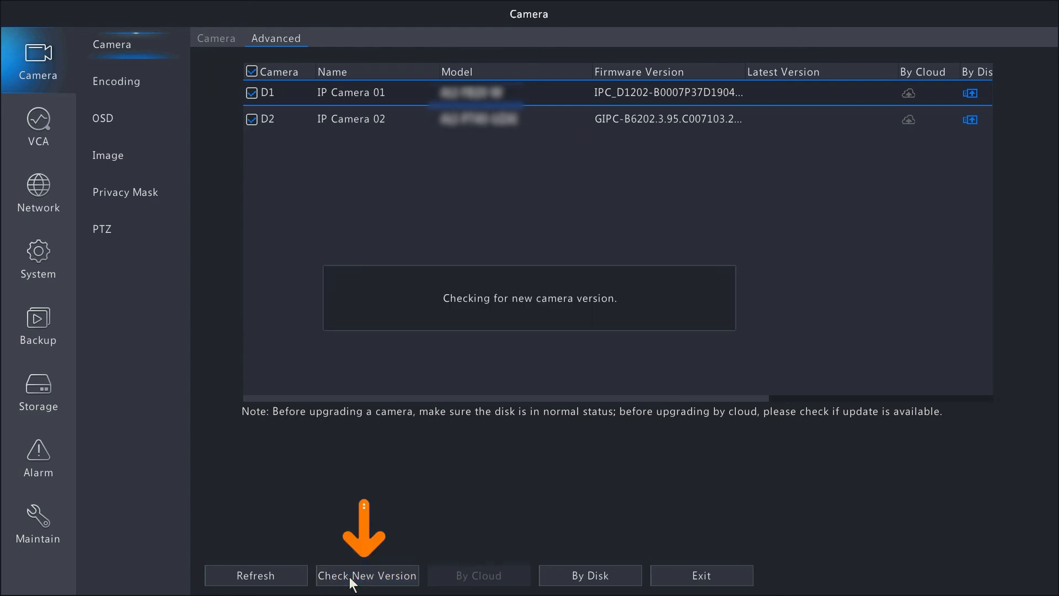
left_click(367, 575)
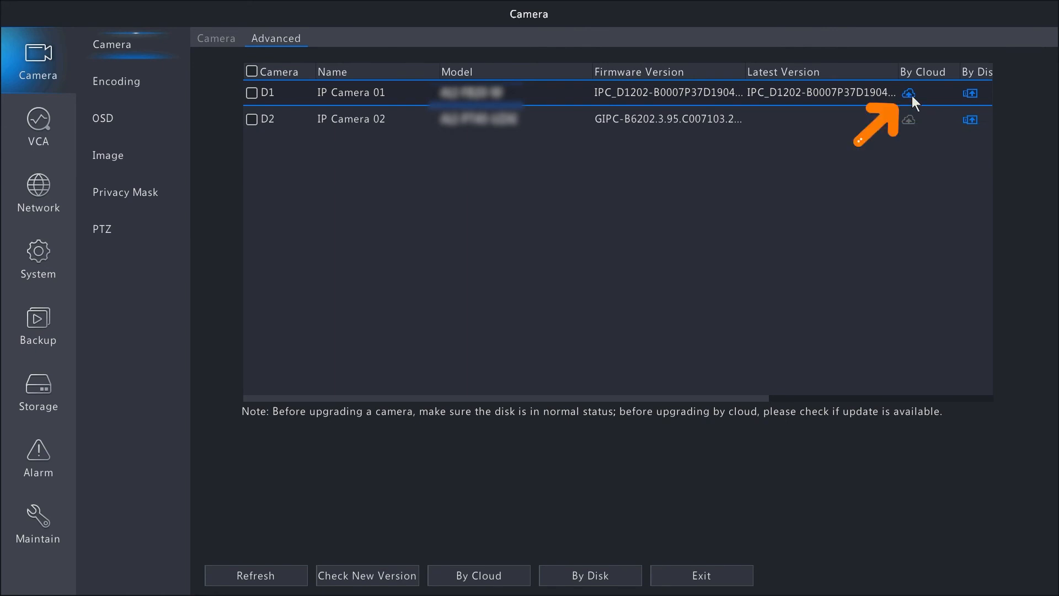
left_click(252, 93)
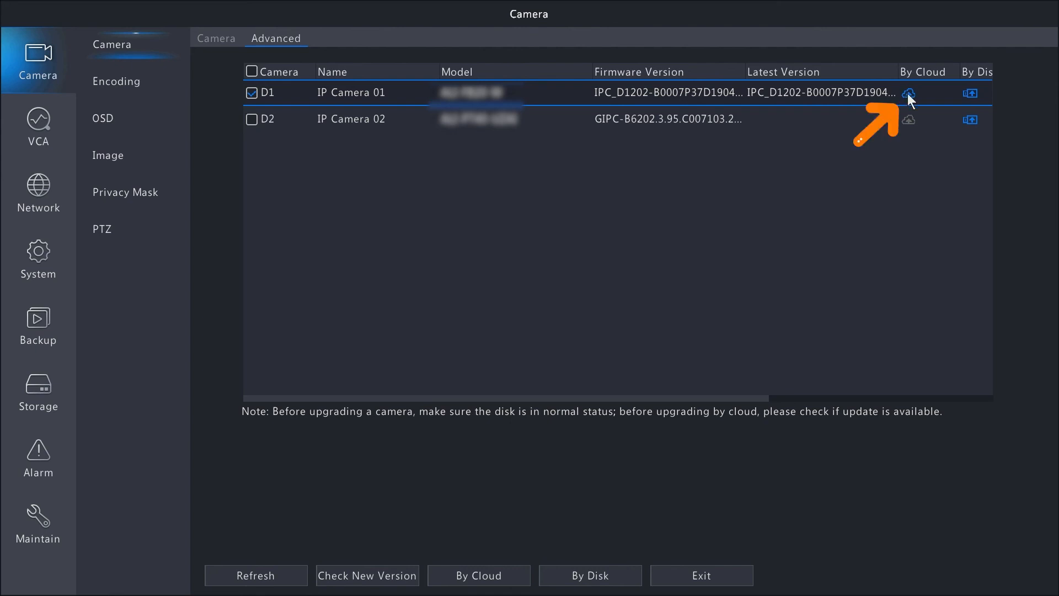
left_click(908, 93)
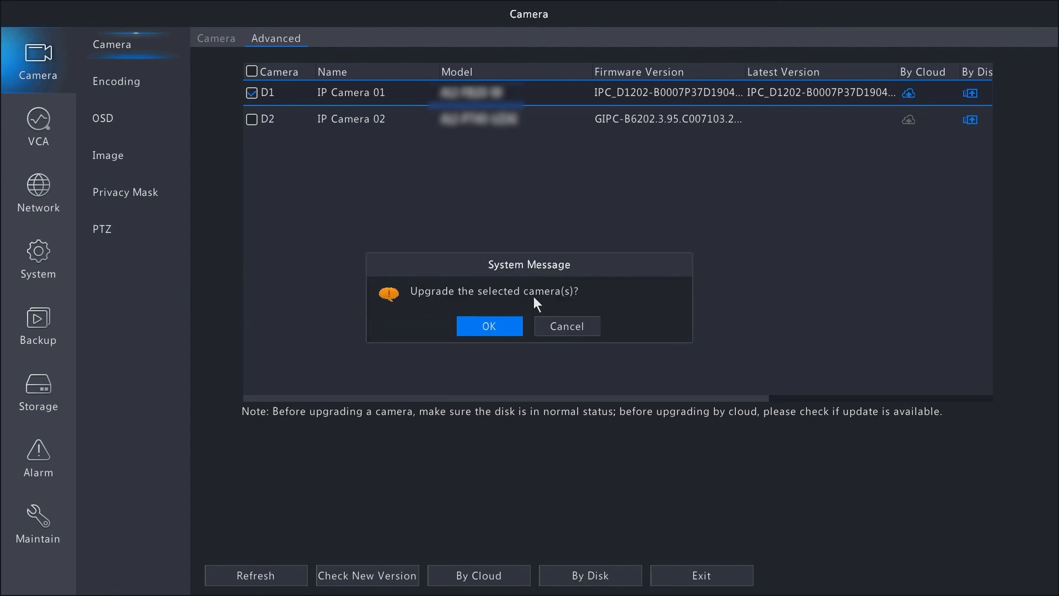
left_click(488, 326)
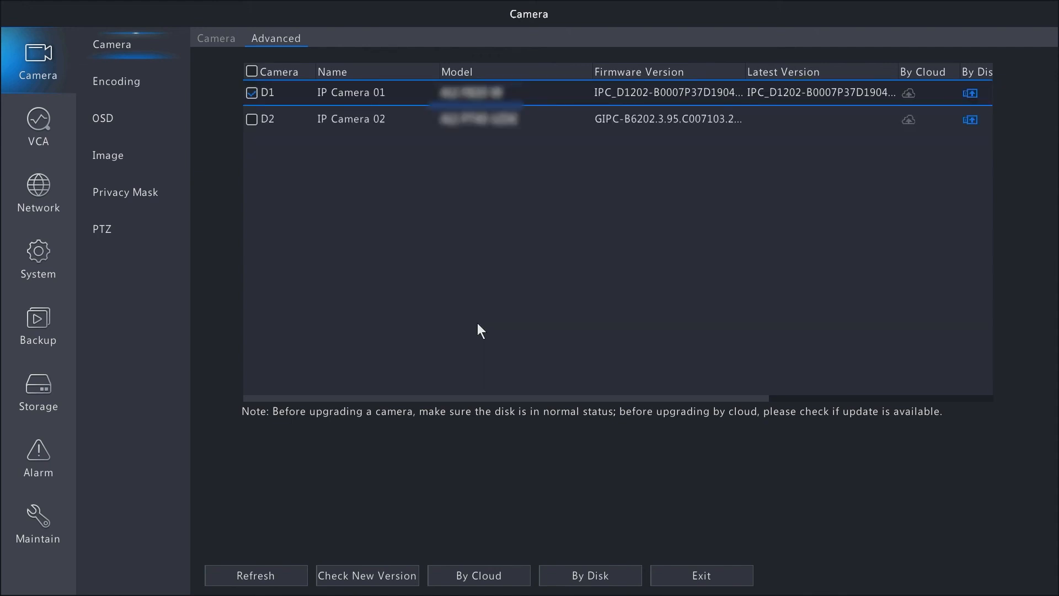
mouse_move(497, 399)
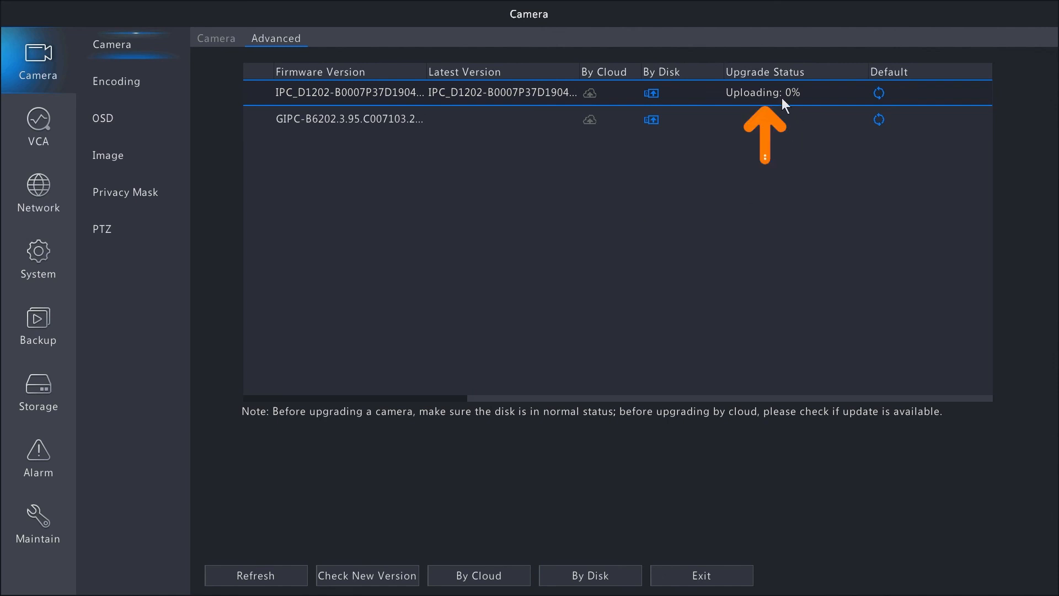
mouse_move(552, 362)
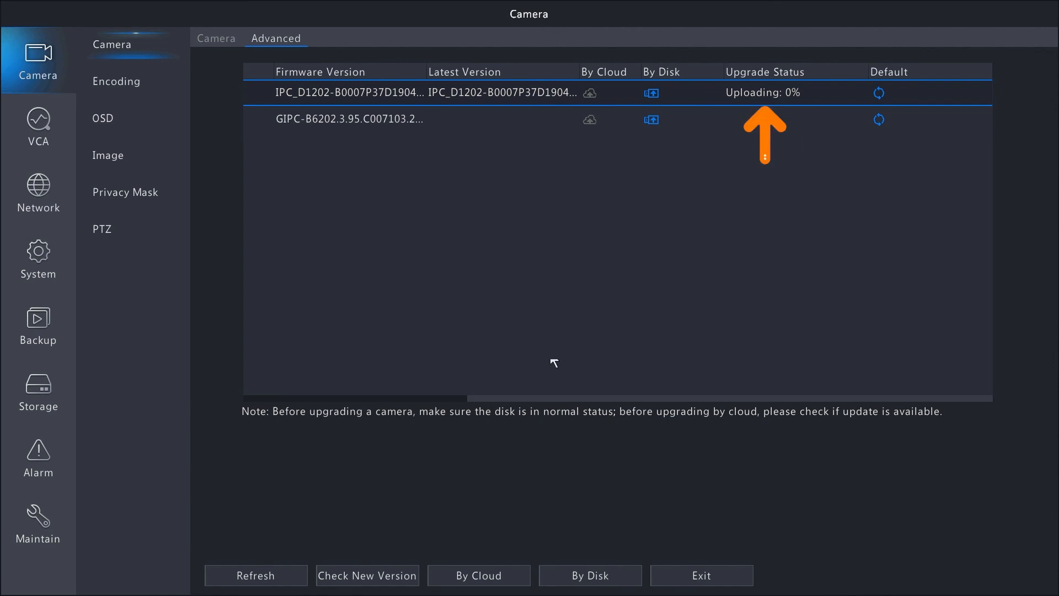
mouse_move(294, 291)
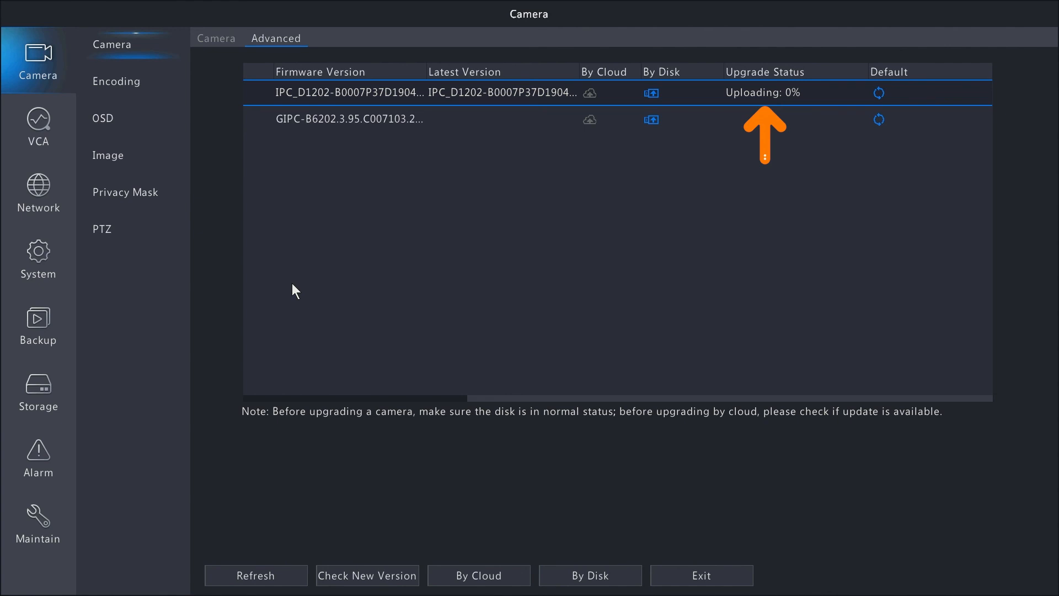